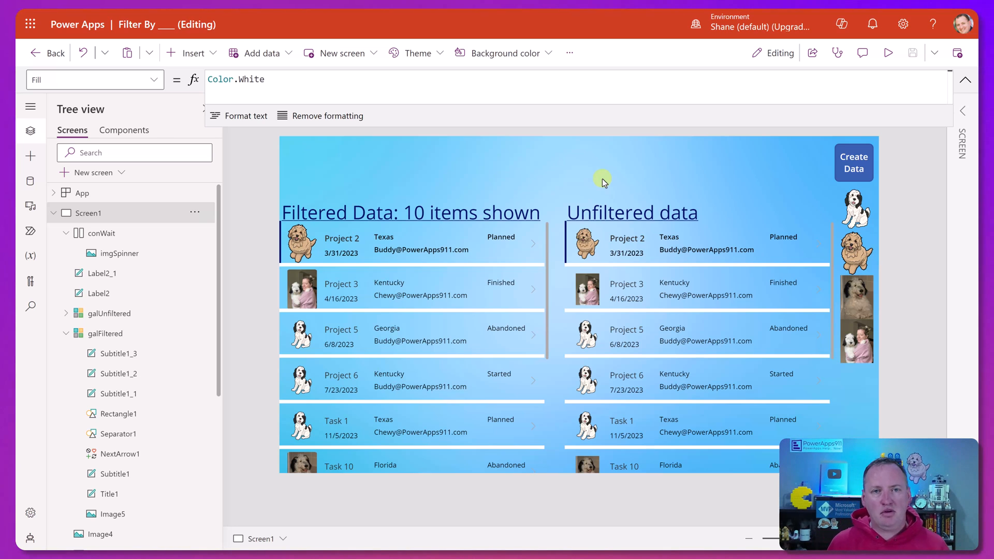
pyautogui.moveTo(603, 182)
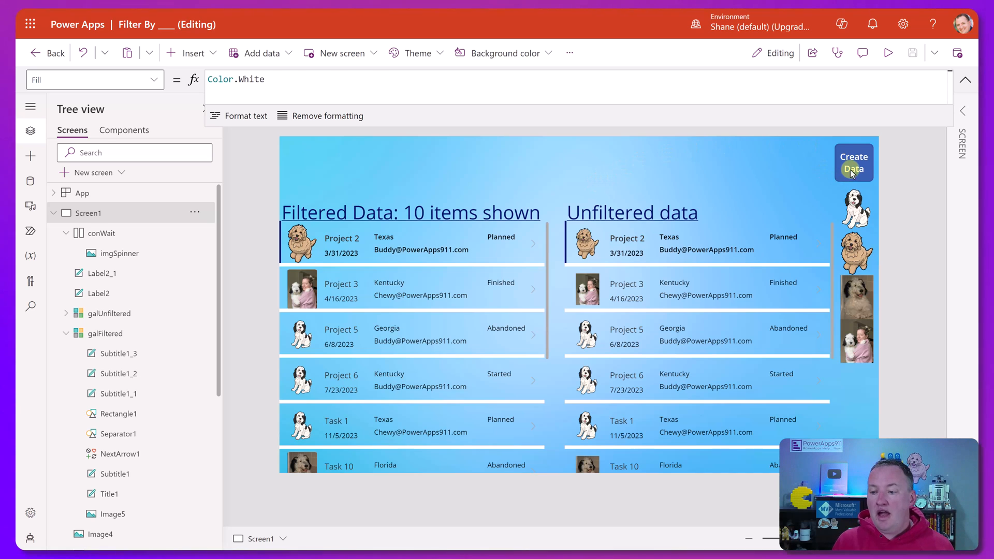
# Inspect the Create Data button's OnSelect formula, then run it to regenerate ten random project records
pyautogui.click(854, 162)
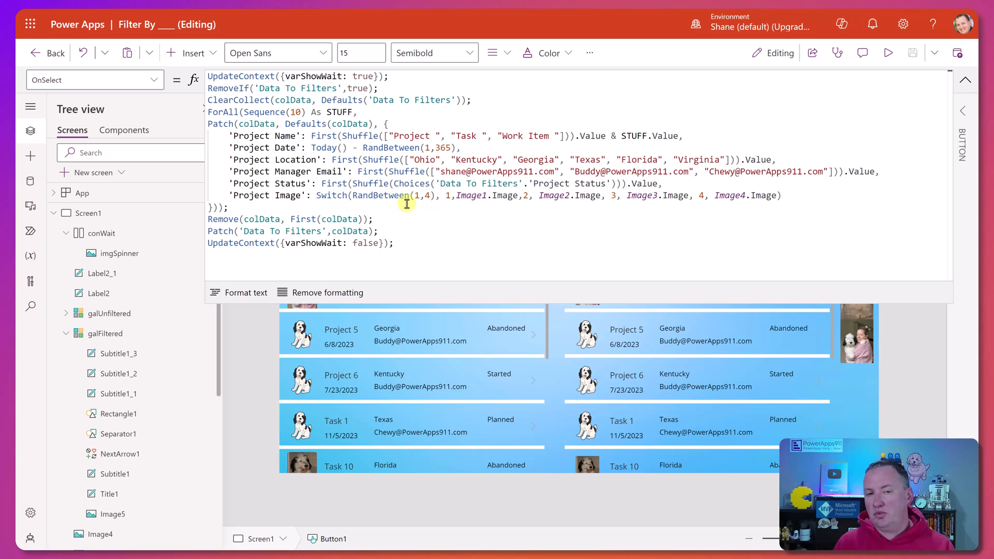
pyautogui.moveTo(435, 190)
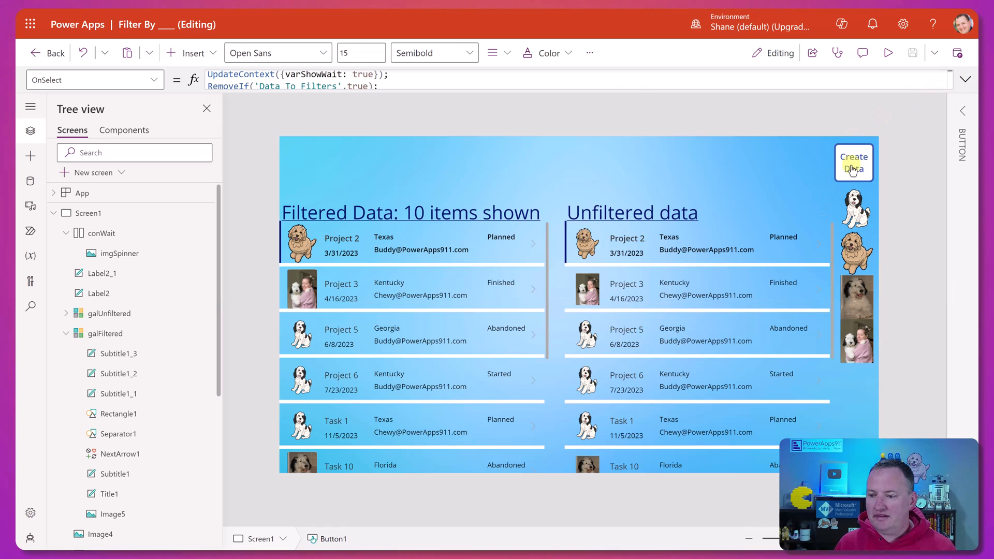
pyautogui.click(854, 162)
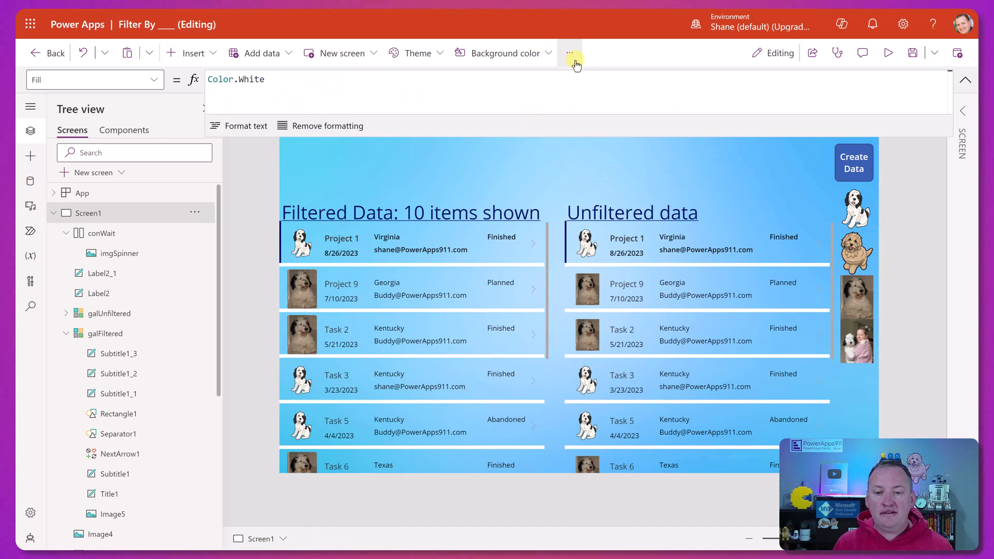
pyautogui.click(569, 53)
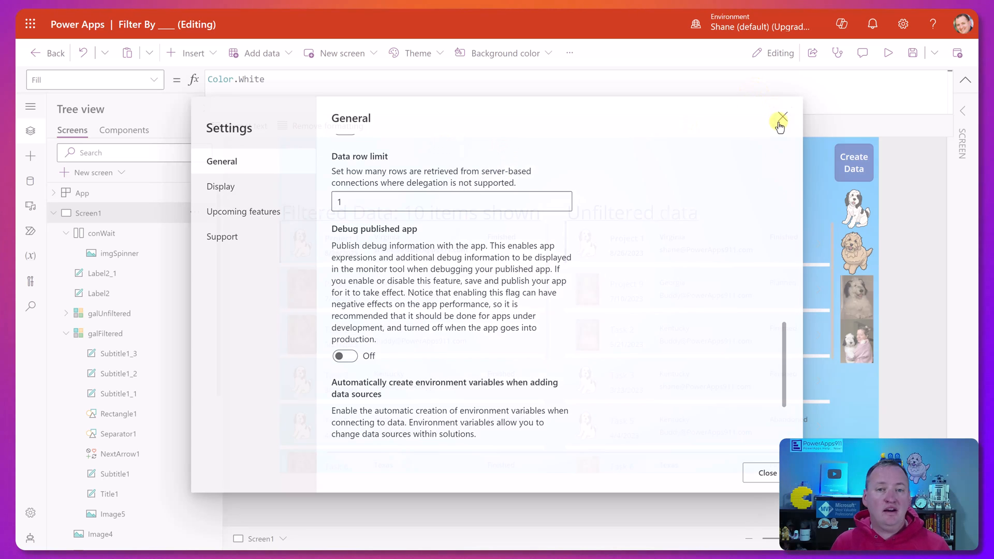
pyautogui.click(781, 121)
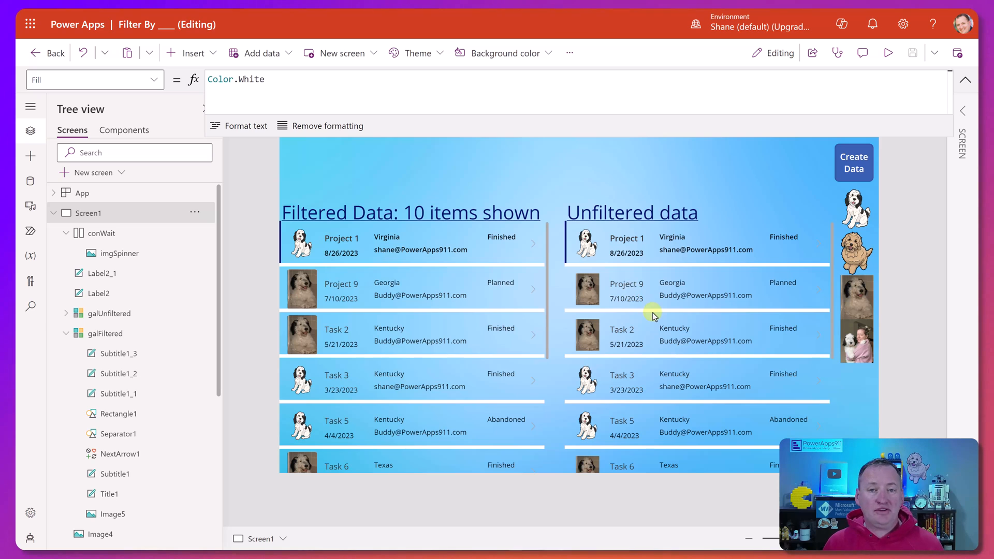
# Select galFiltered to show its SortByColumns Items formula on 'Data To Filters'
pyautogui.click(653, 316)
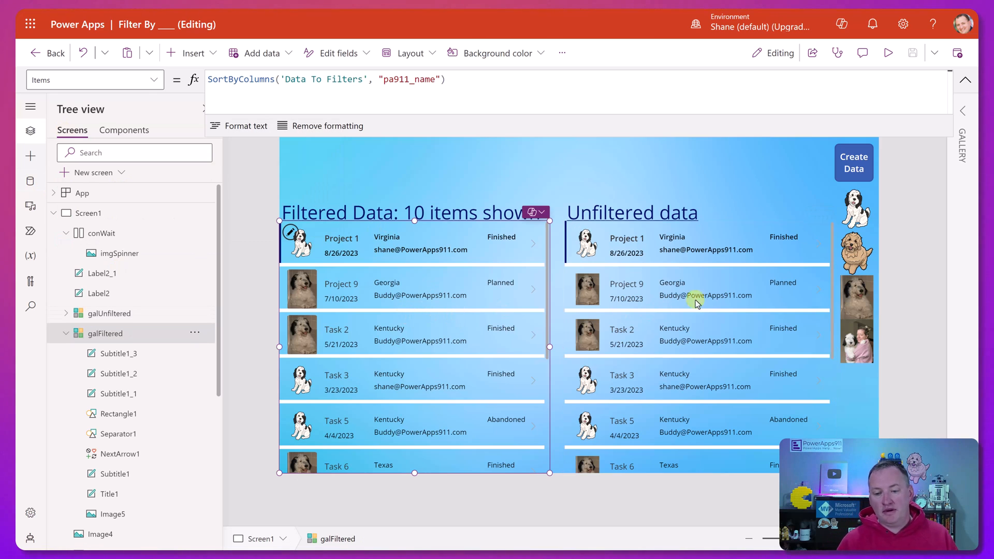
pyautogui.moveTo(660, 248)
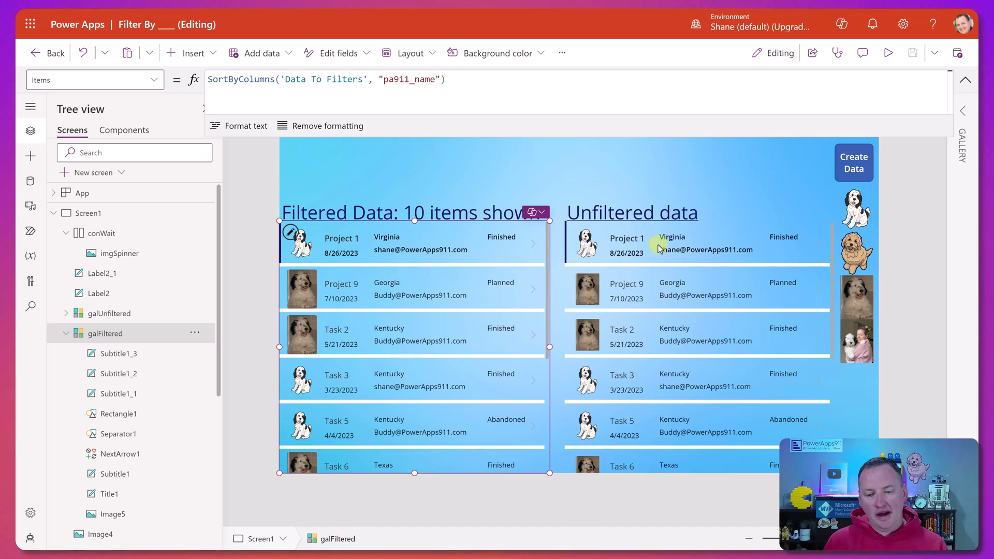
pyautogui.moveTo(660, 317)
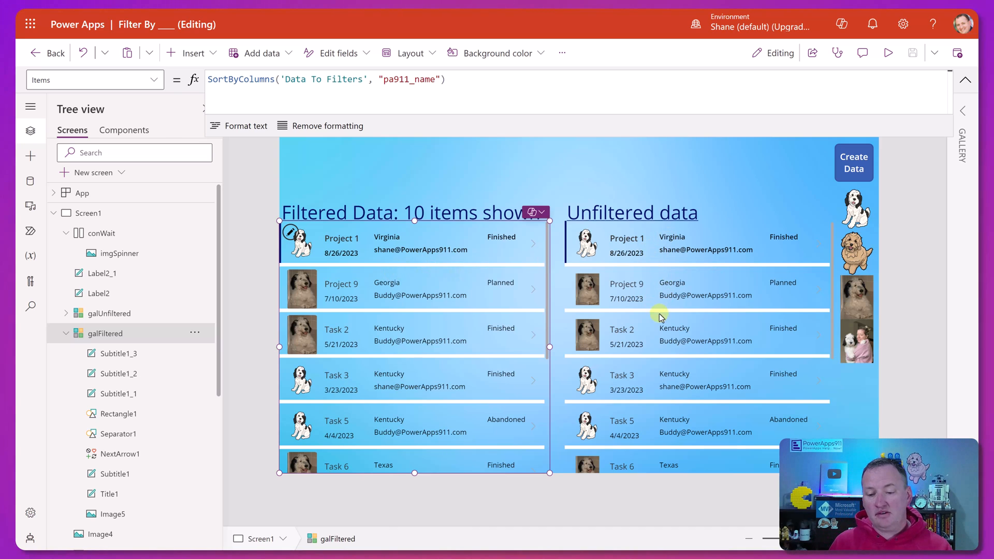
pyautogui.moveTo(666, 271)
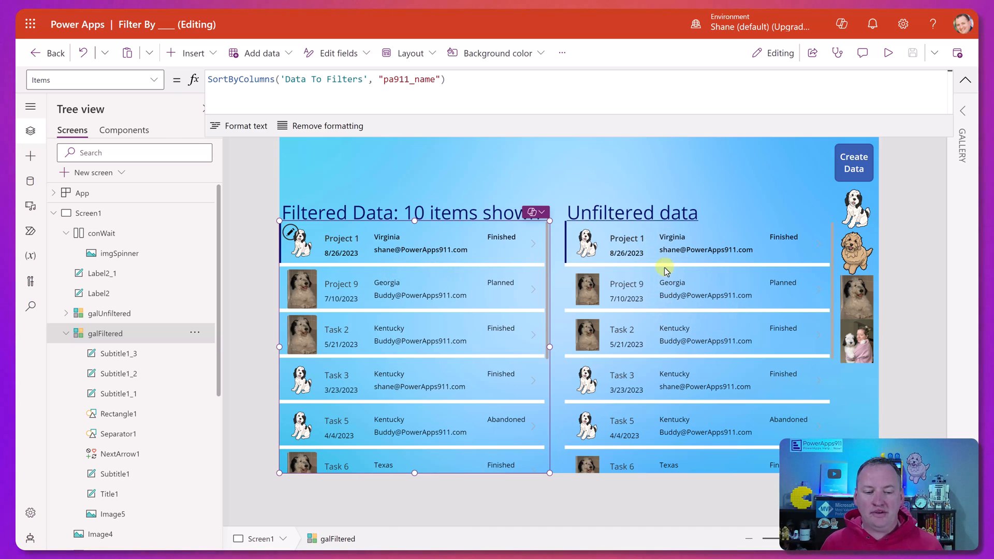
pyautogui.moveTo(556, 79)
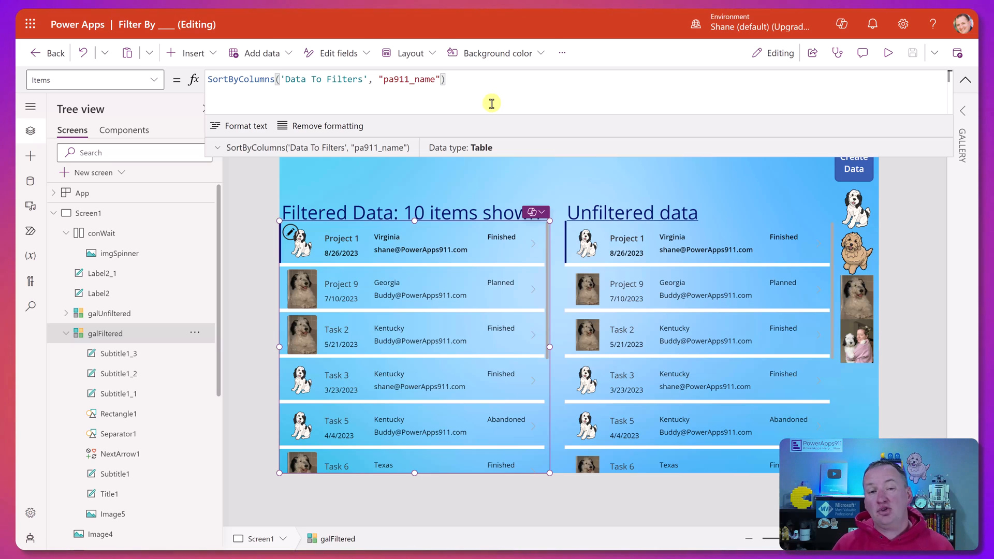
# Wrap galFiltered's sorted Items source in Filter with 'Project Date' < Today()
pyautogui.write('Fi')
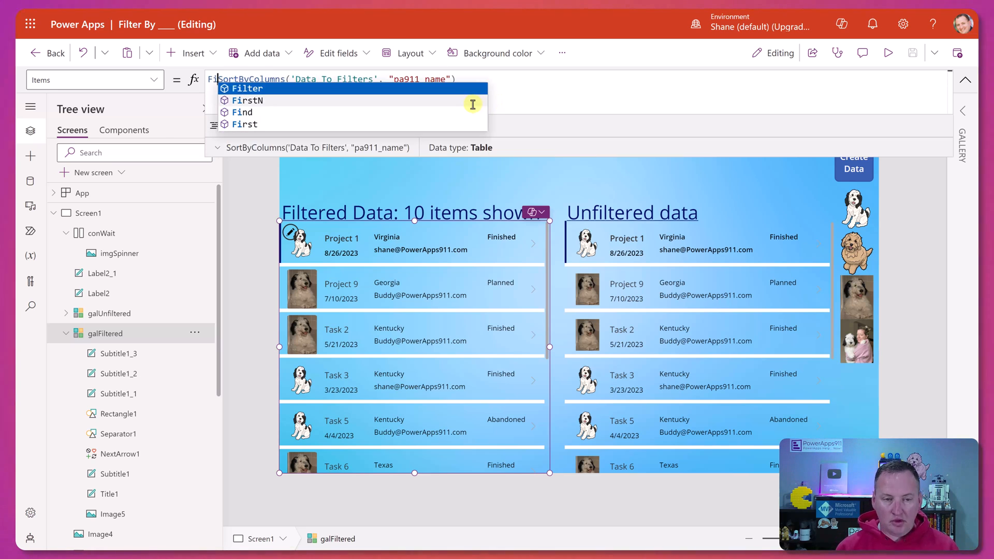
pyautogui.click(248, 89)
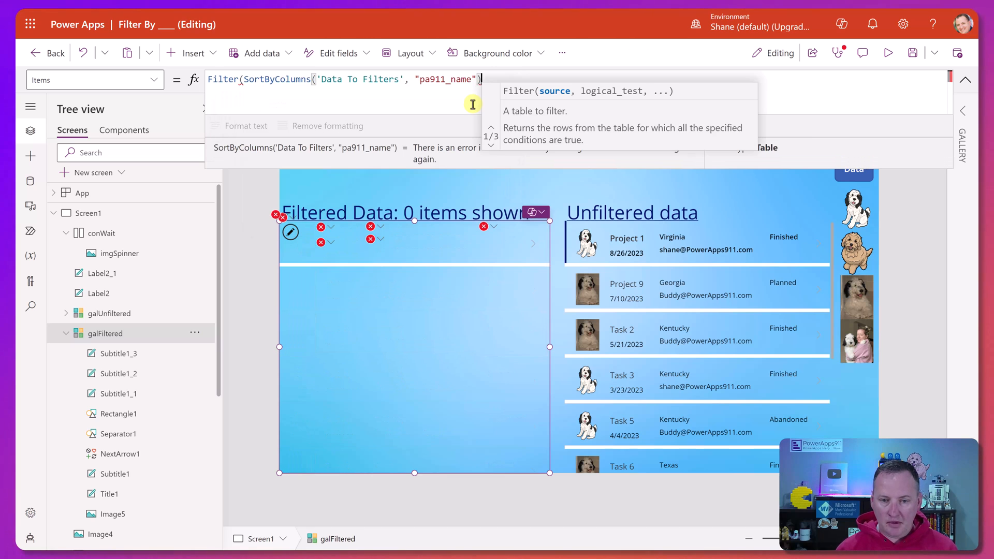
pyautogui.write(', proejct')
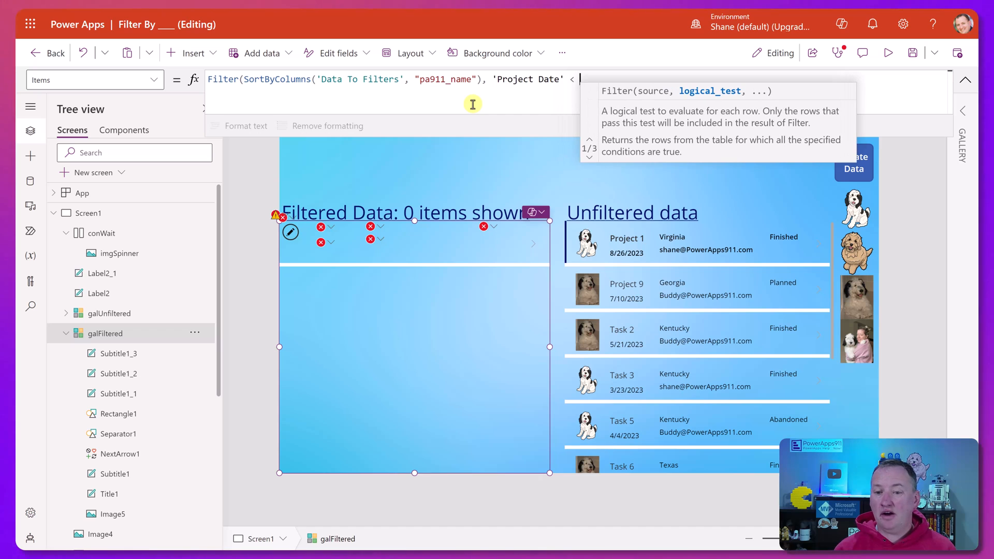
pyautogui.write('Today())')
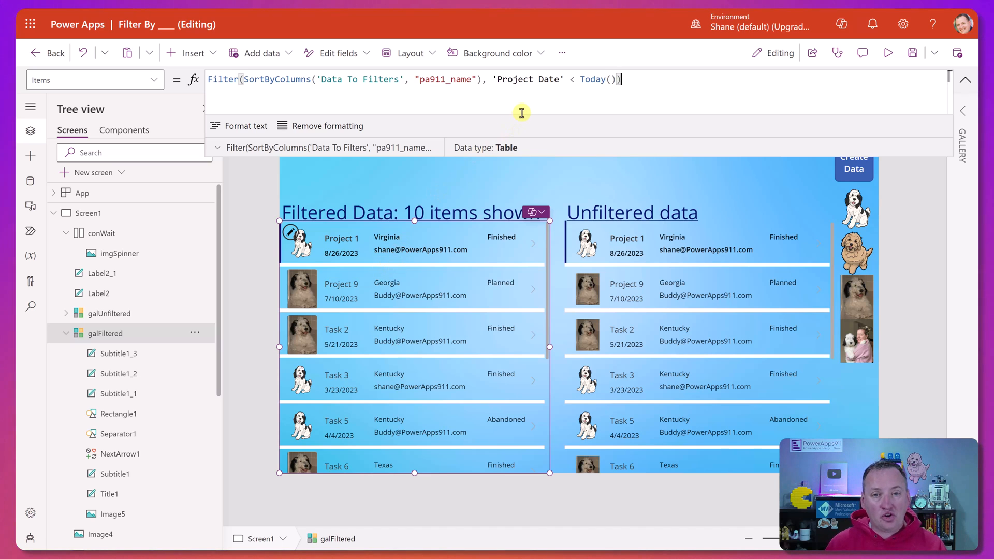
pyautogui.moveTo(579, 79)
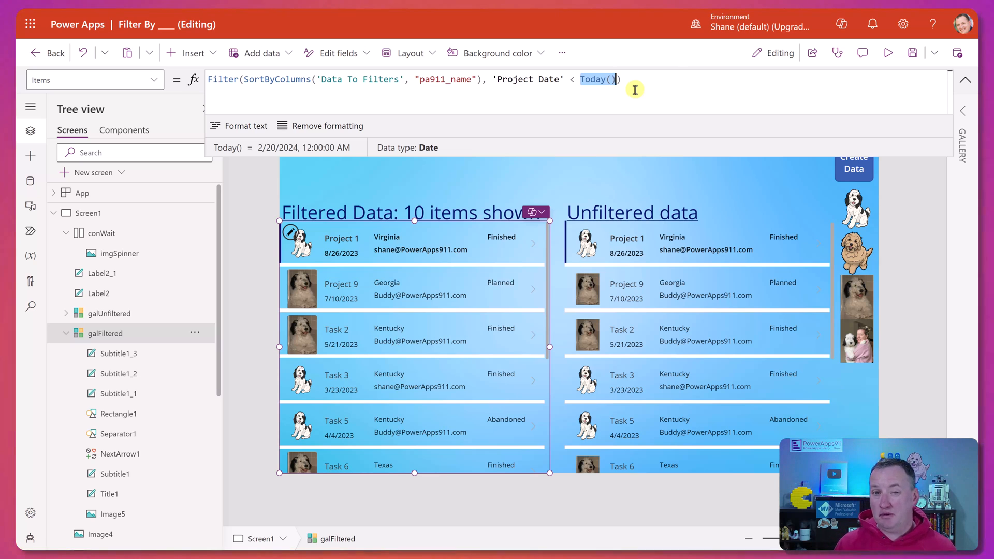
# Change the date condition to before DateValue("9/1/2023") and after DateValue("6/1/2023")
pyautogui.write('DateValue("9/1/2023")')
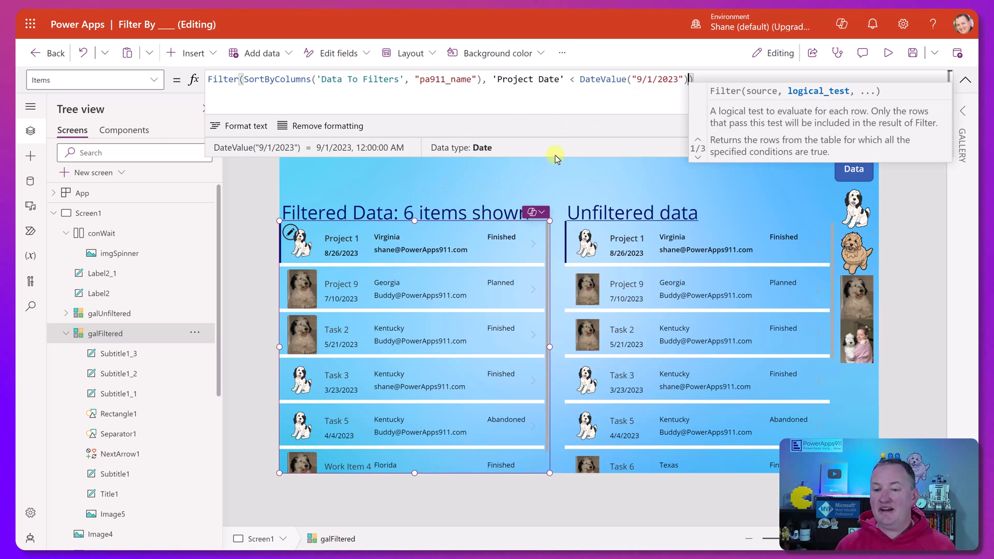
pyautogui.moveTo(590, 76)
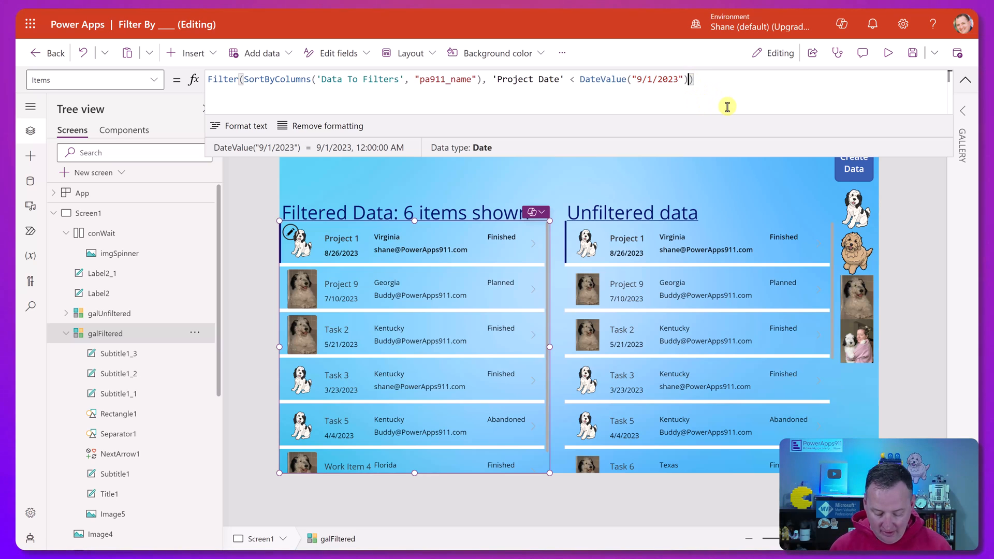
pyautogui.write('And \'Project Date\' > DateValue("6/1/2023")')
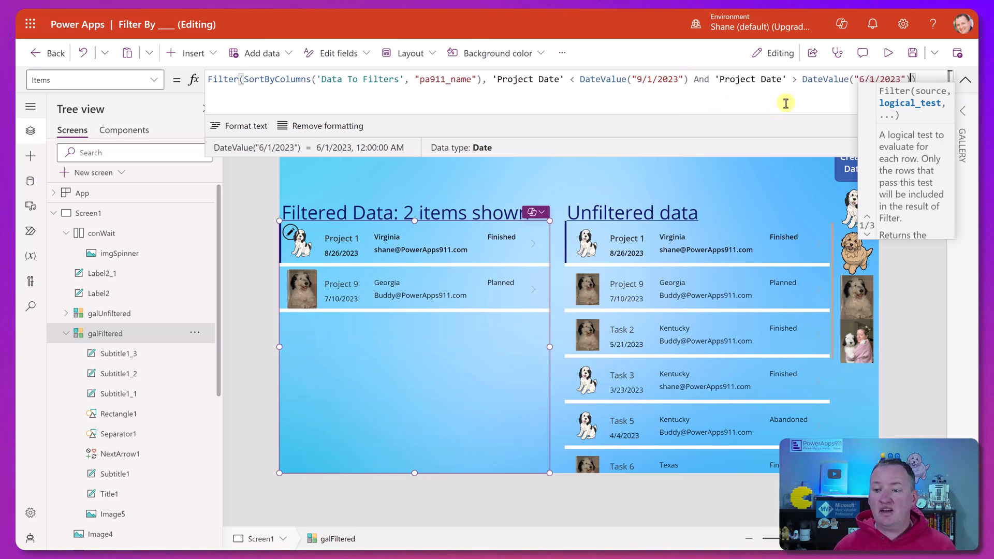
pyautogui.moveTo(310, 269)
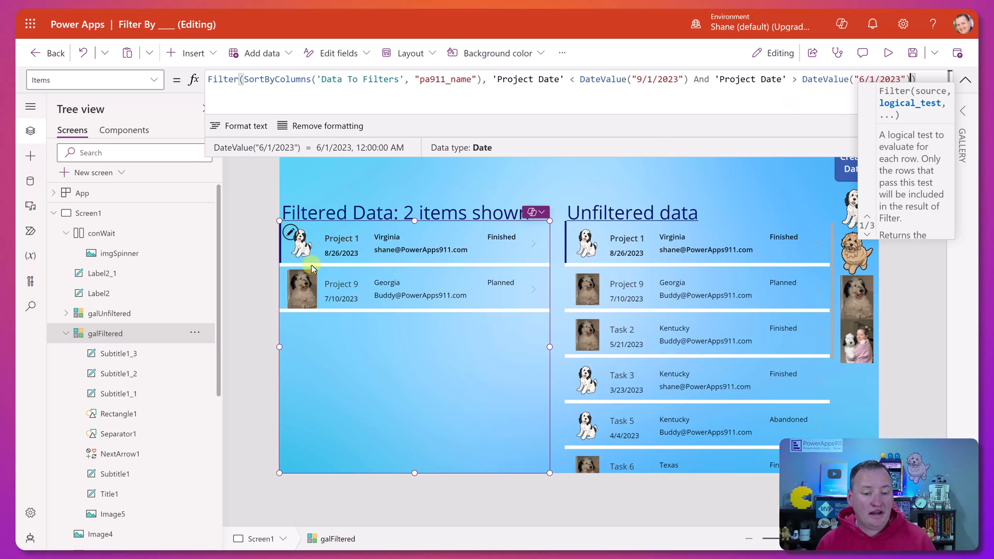
pyautogui.moveTo(361, 283)
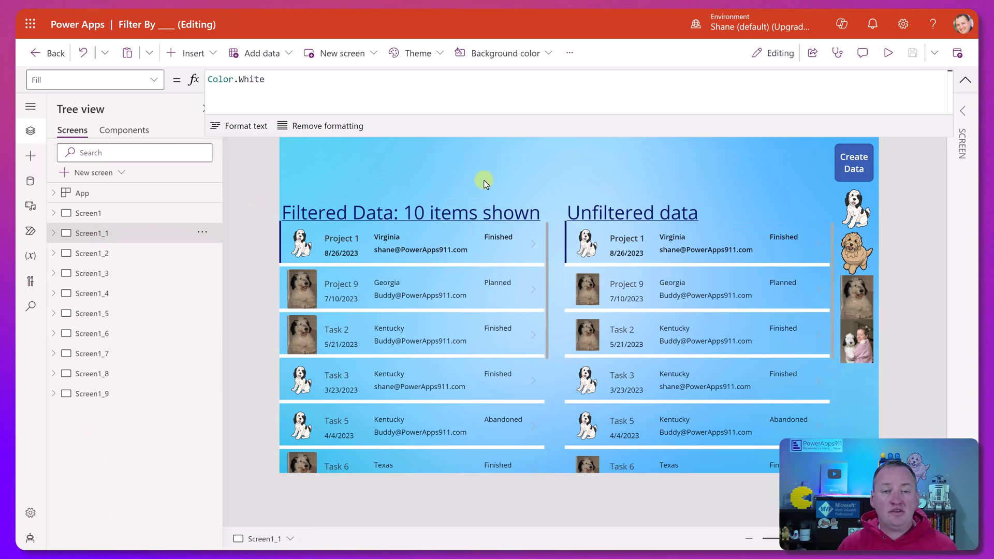
pyautogui.moveTo(446, 153)
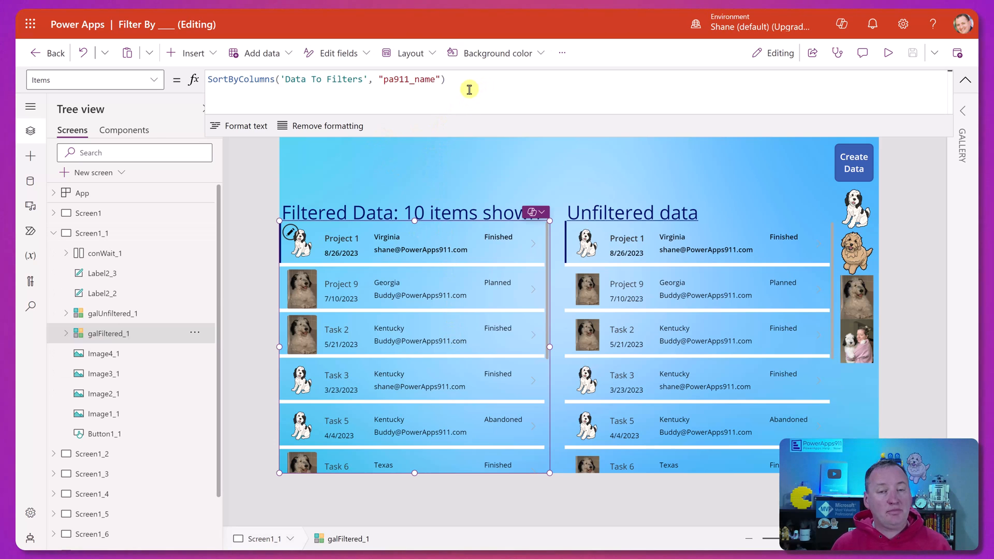
# Filter galFiltered_1 Items where 'Project Manager Email' = User().Email
pyautogui.click(420, 250)
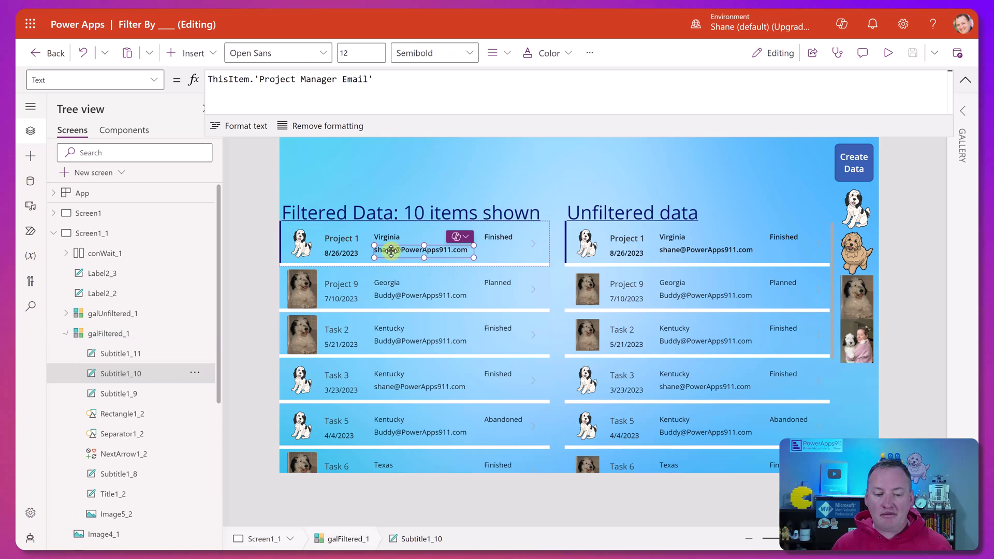
pyautogui.click(311, 78)
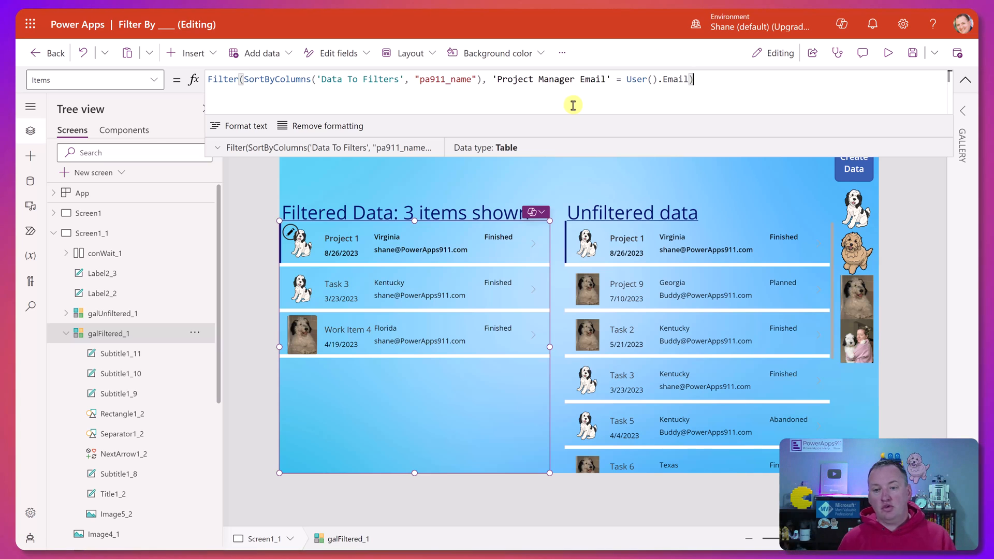
pyautogui.moveTo(632, 82)
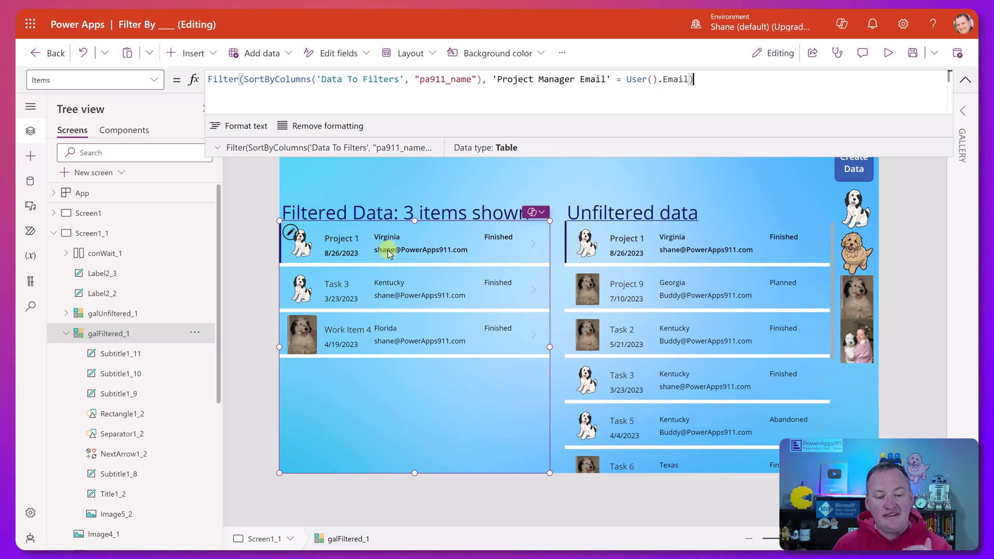
pyautogui.moveTo(663, 296)
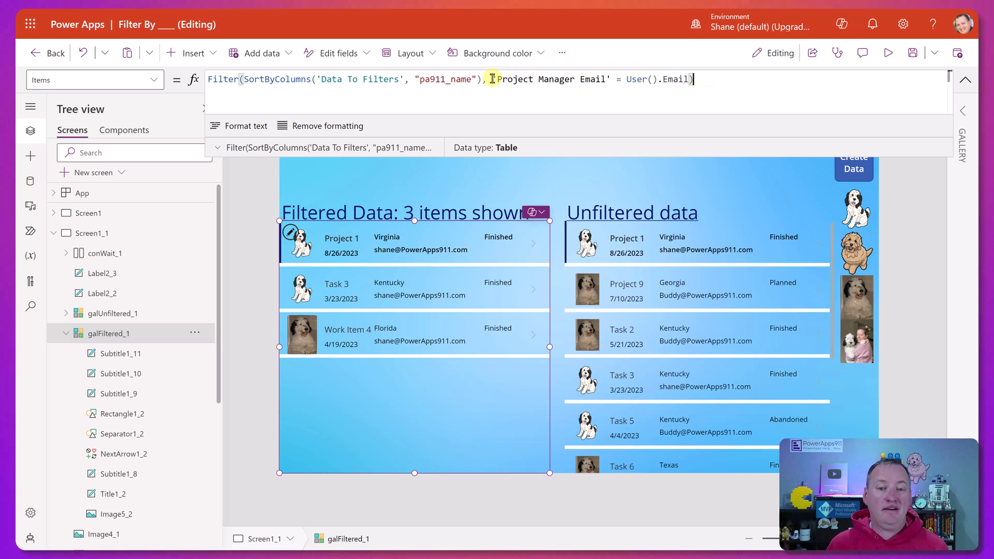
# Change the gallery condition to 'Created By'.'Primary Email' = User().Email
pyautogui.write("'Created By'.'Primary Email'")
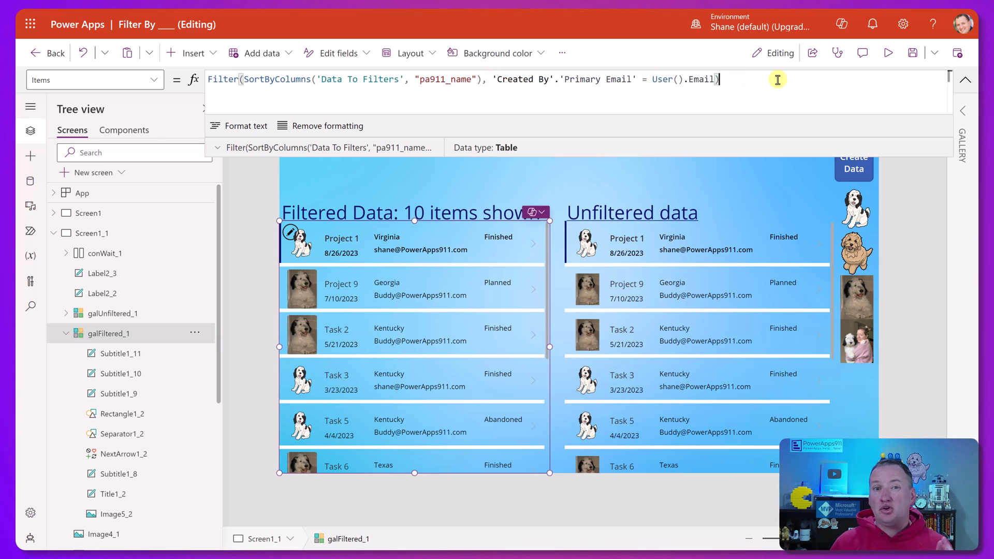
pyautogui.moveTo(543, 80)
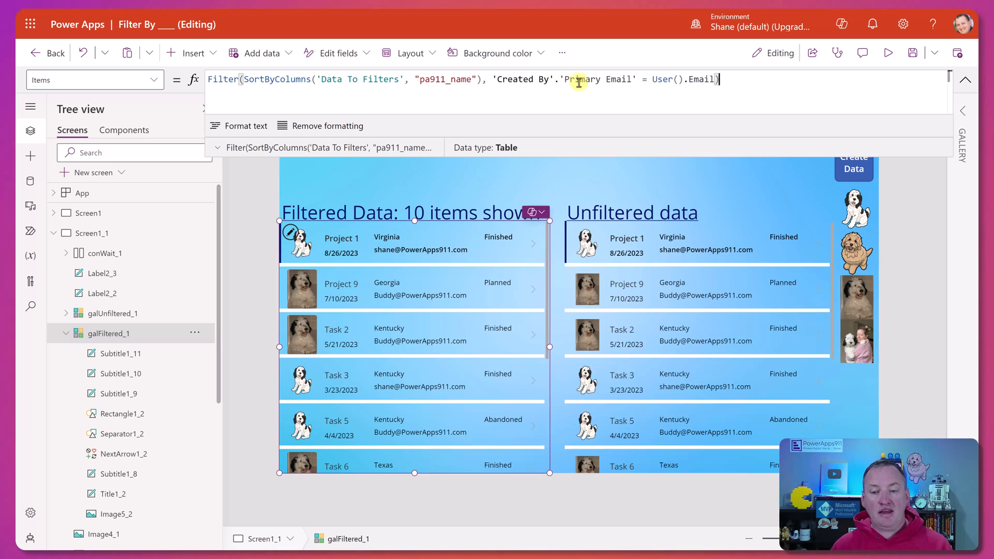
pyautogui.moveTo(587, 79)
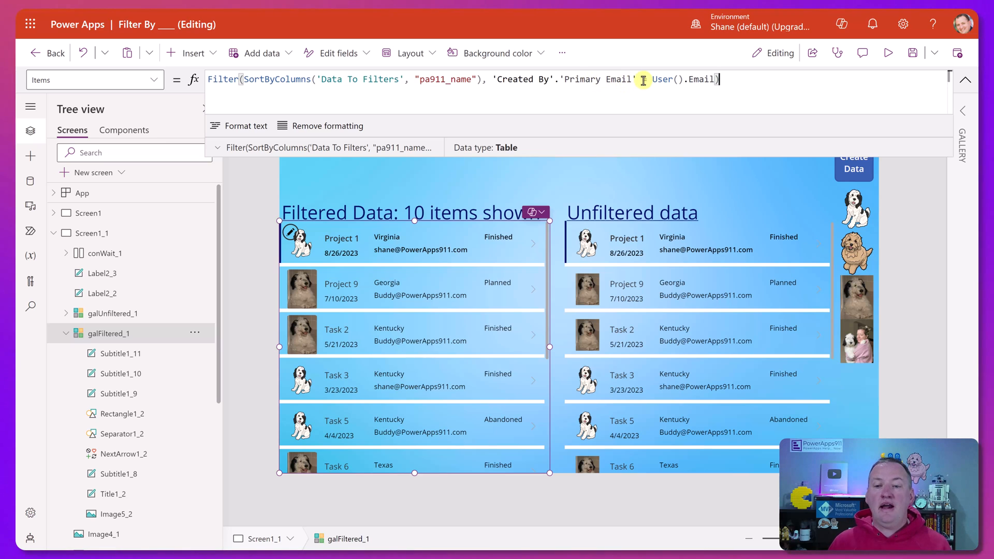
pyautogui.write('=')
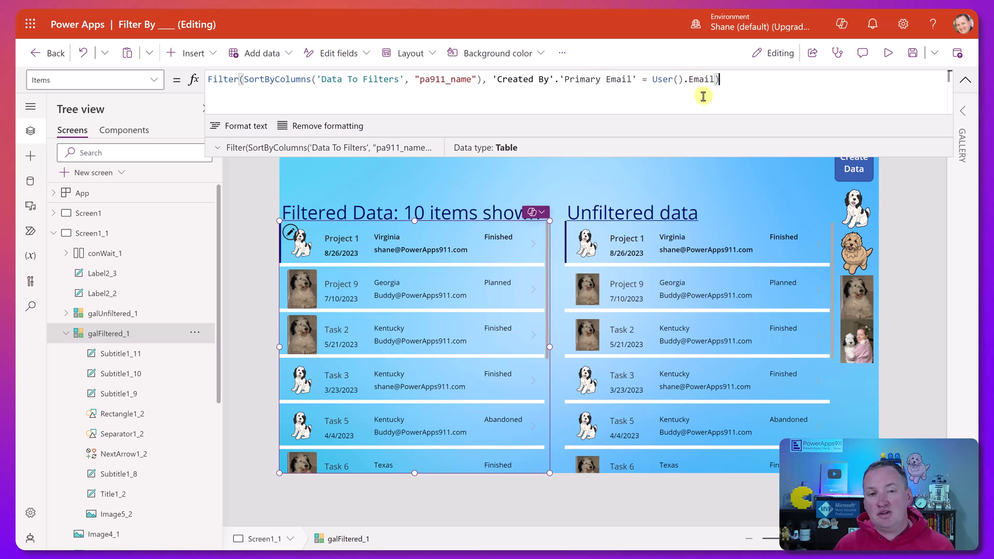
pyautogui.moveTo(658, 94)
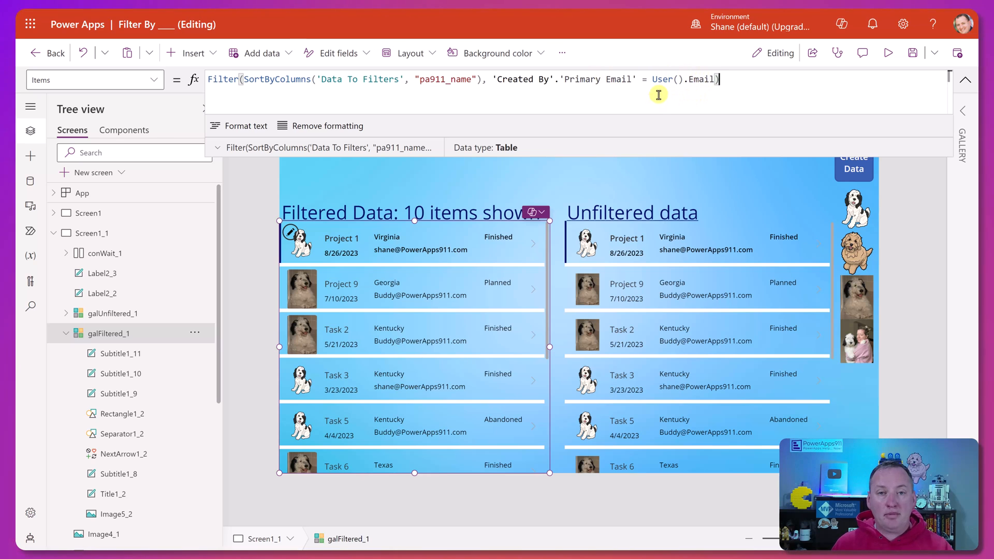
pyautogui.moveTo(710, 96)
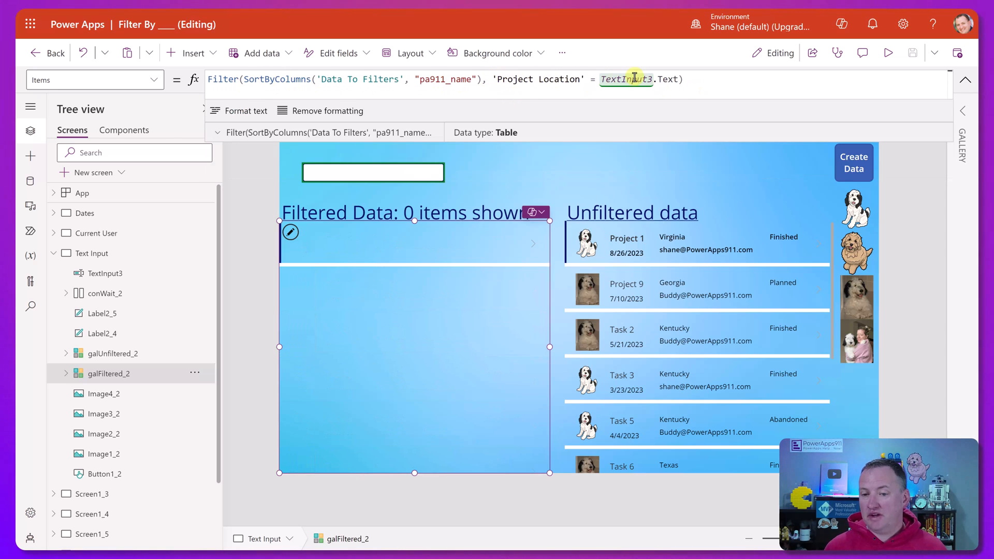
pyautogui.moveTo(886, 53)
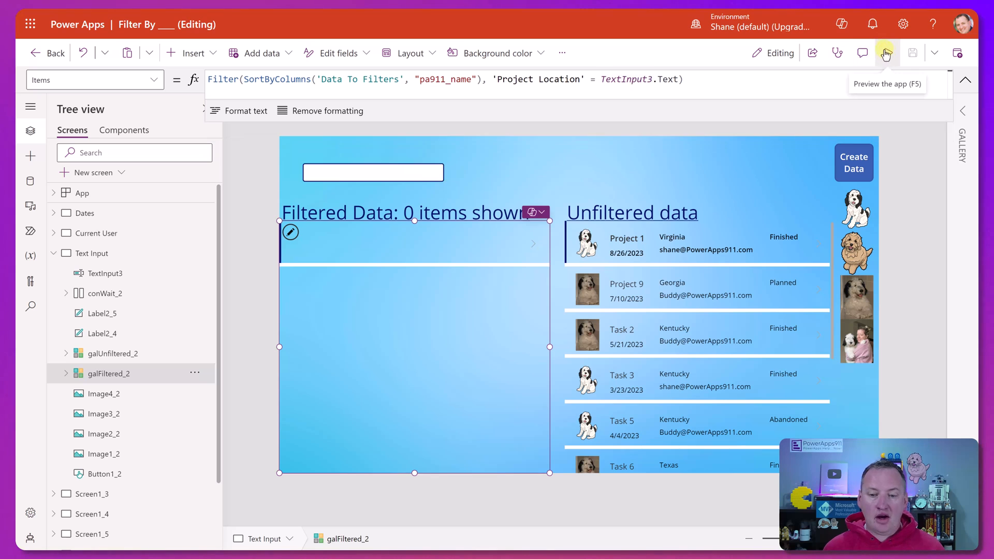
# Preview with Kentucky, switch Items to StartsWith on 'Project Name', and test with 'pro'
pyautogui.click(885, 53)
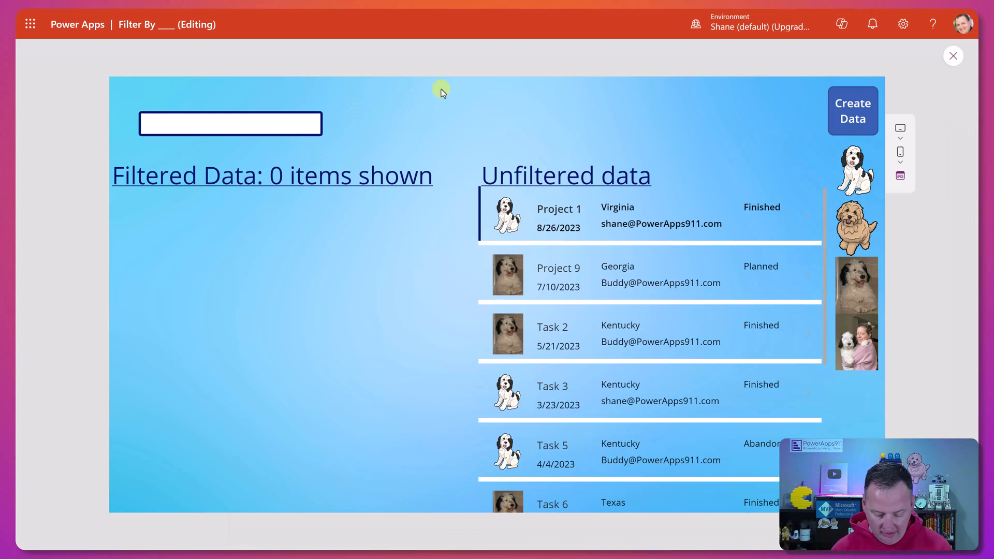
pyautogui.write('Kentucky')
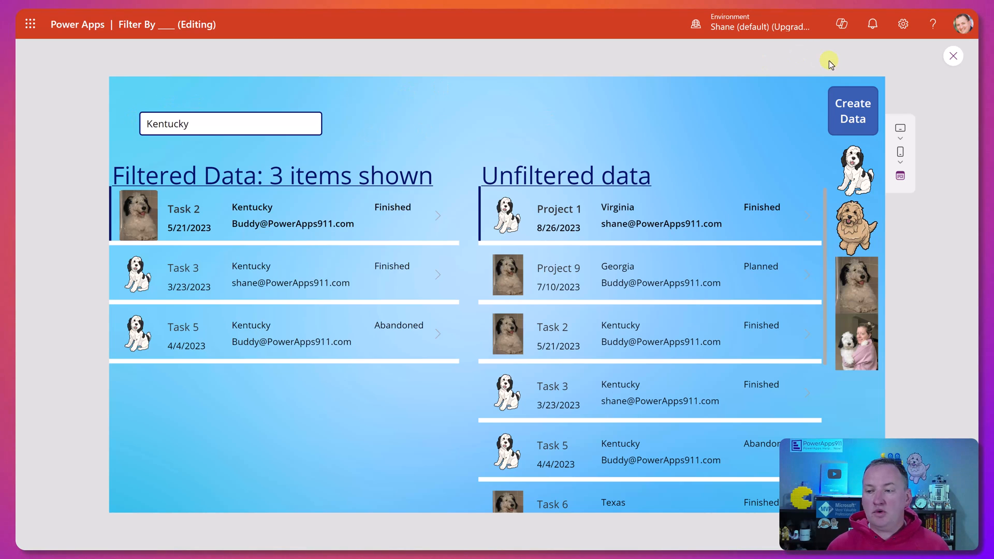
pyautogui.click(953, 56)
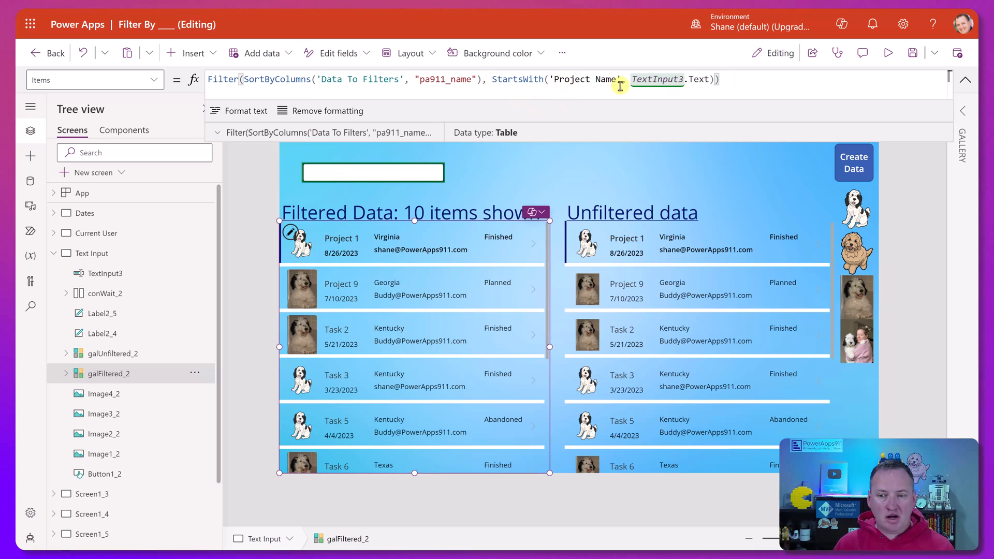
pyautogui.moveTo(886, 53)
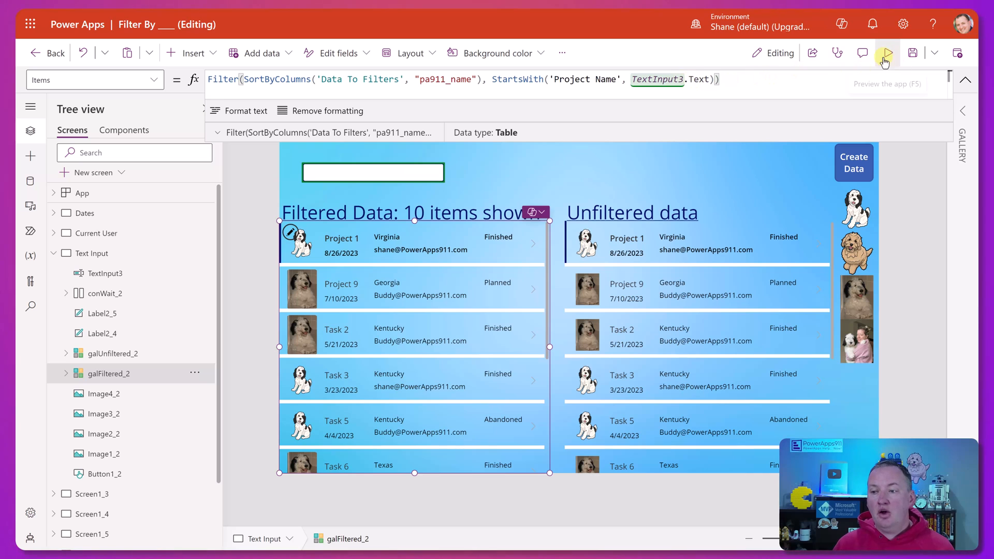
pyautogui.click(887, 53)
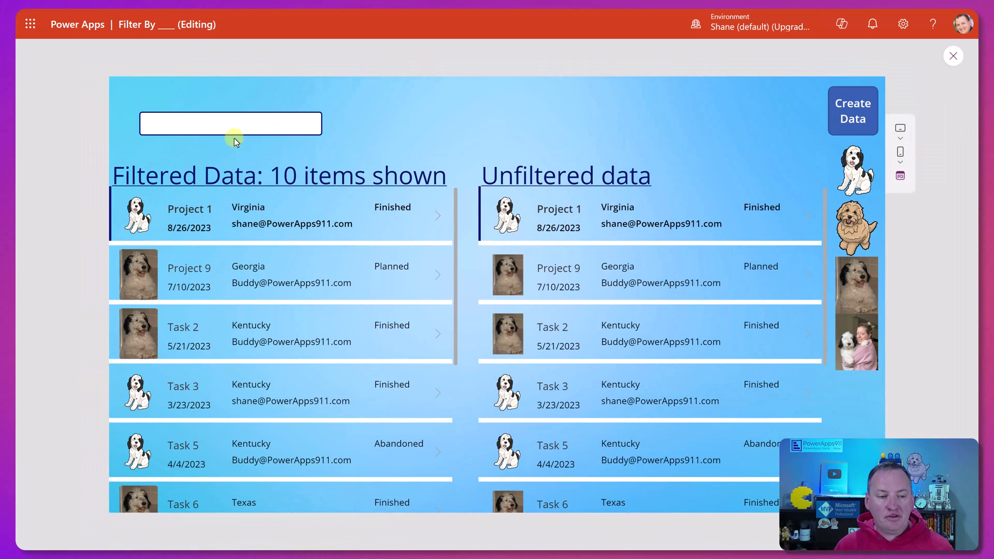
pyautogui.write('pro')
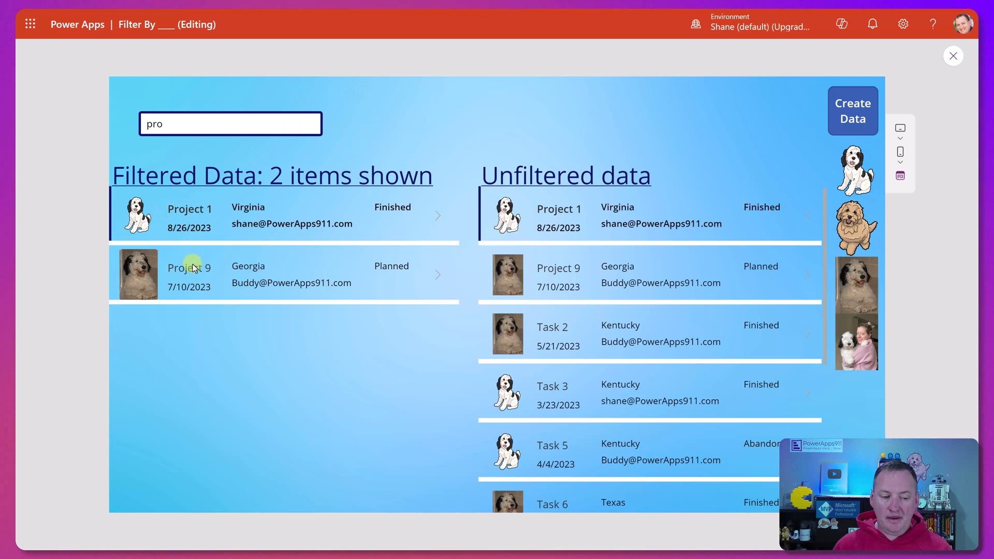
pyautogui.moveTo(553, 337)
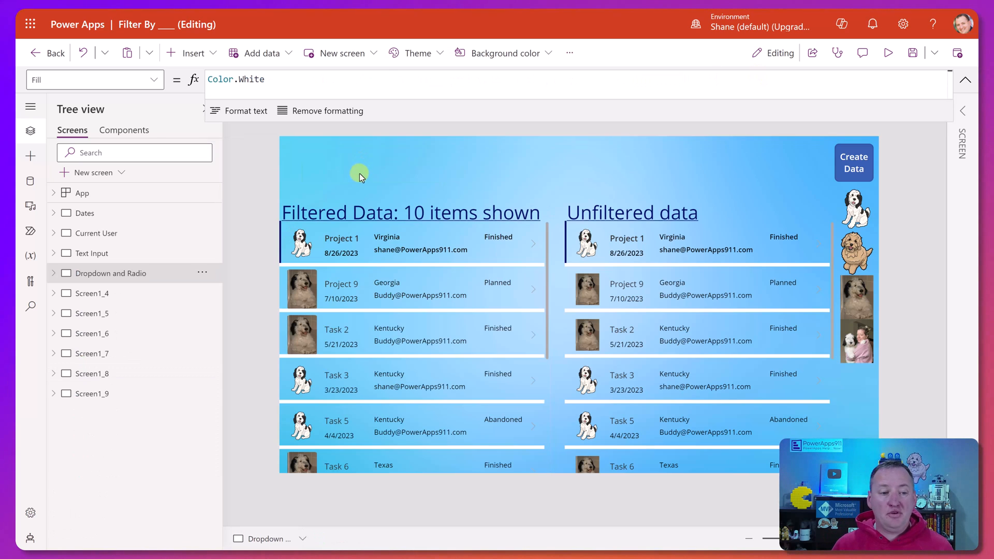
# Insert a dropdown with Items set to Choices('Data To Filters'.'Project Status')
pyautogui.click(190, 53)
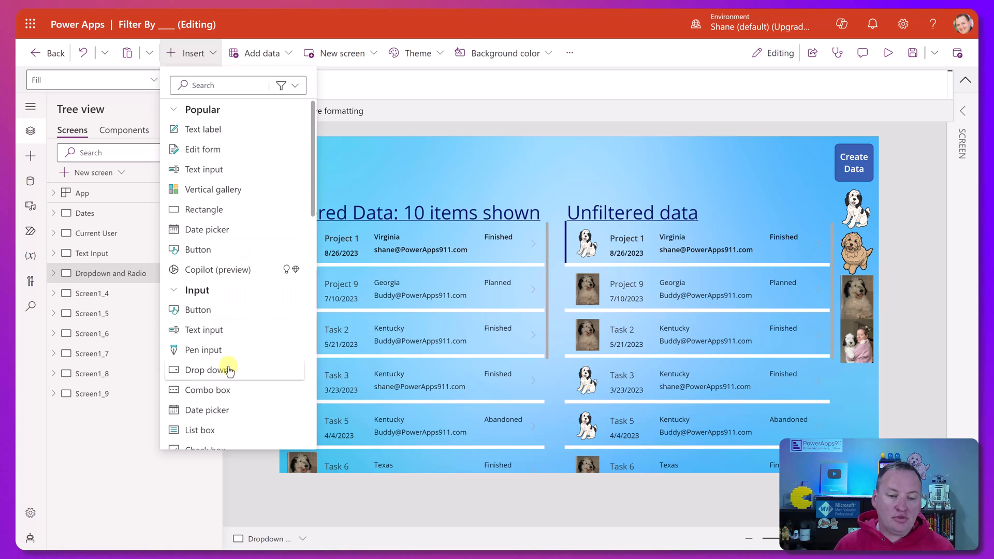
pyautogui.click(203, 370)
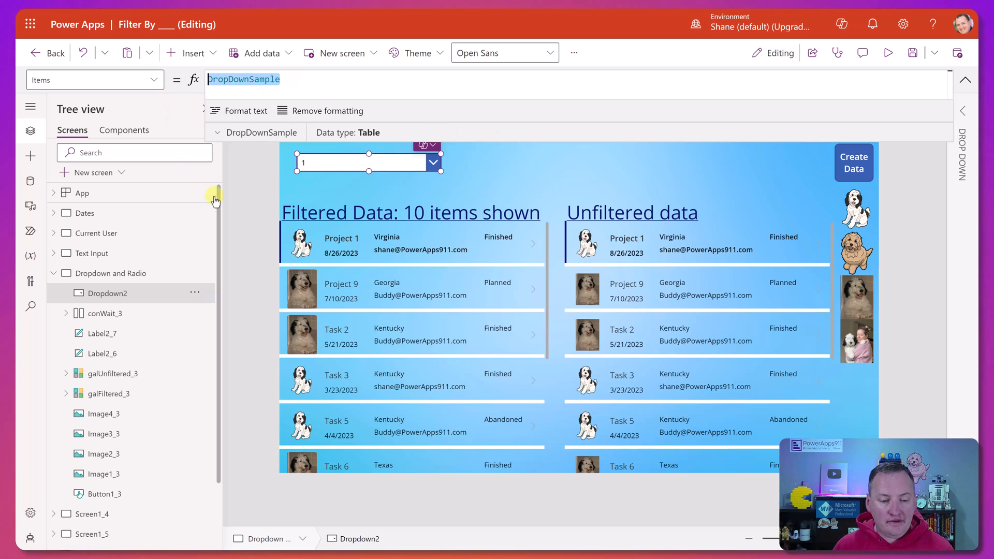
pyautogui.write("Choices('Data To Filters'.'Project Status")
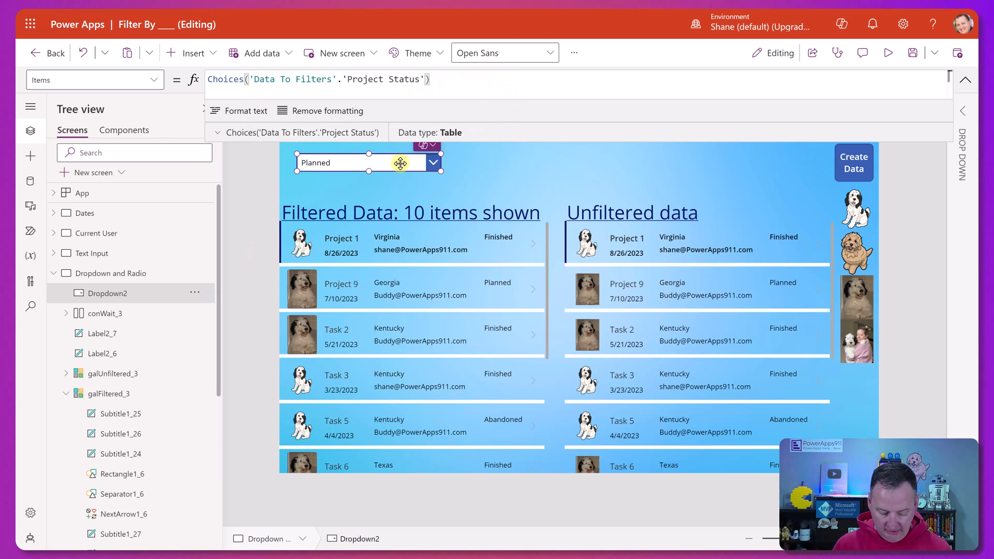
pyautogui.click(433, 163)
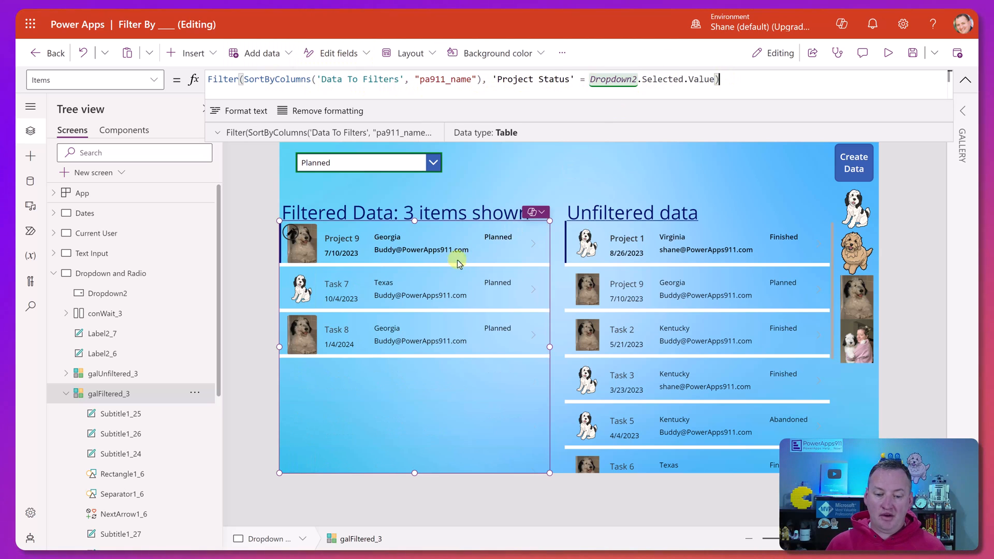
# Filter by Dropdown2.Selected.Value Or IsBlank, set AllowEmptySelection true, and test Started
pyautogui.click(433, 162)
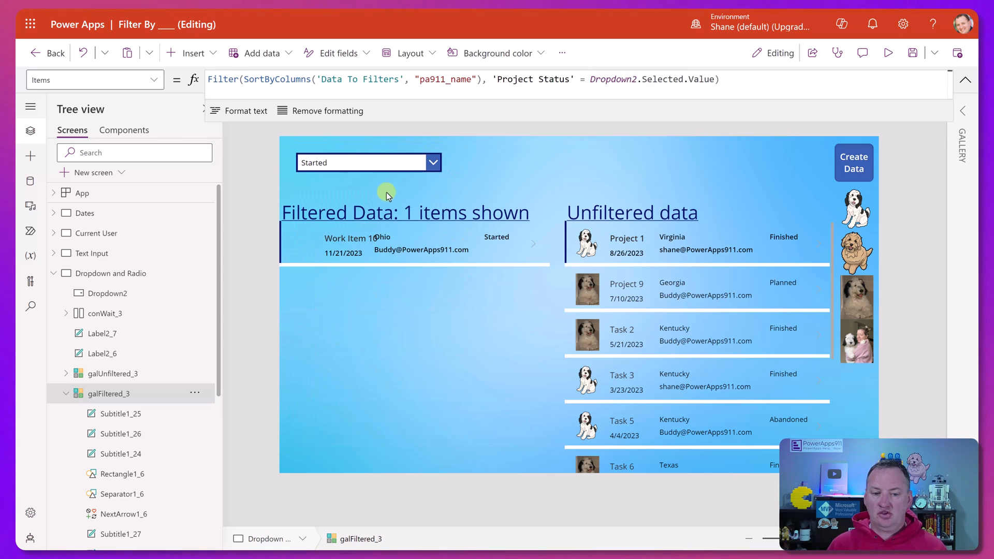
pyautogui.click(415, 241)
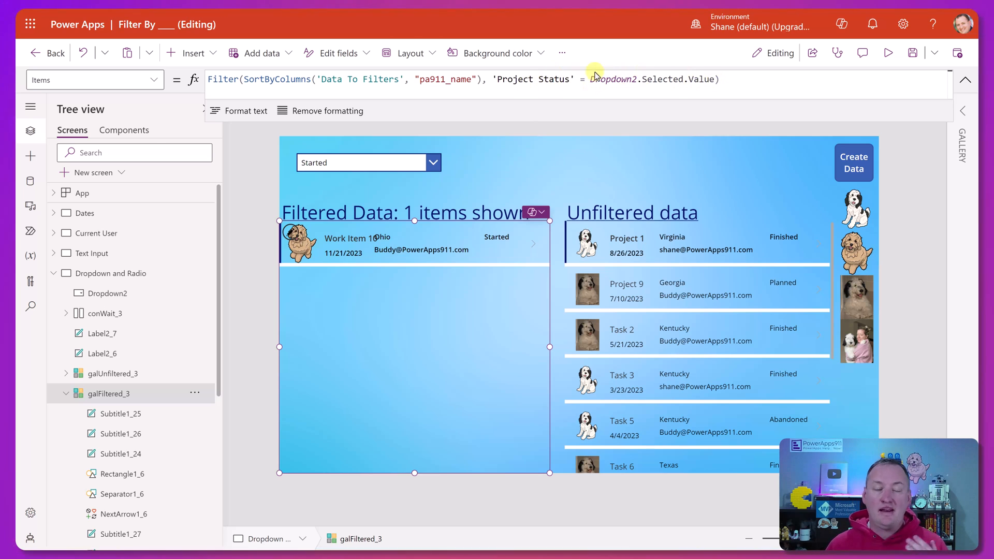
pyautogui.click(361, 162)
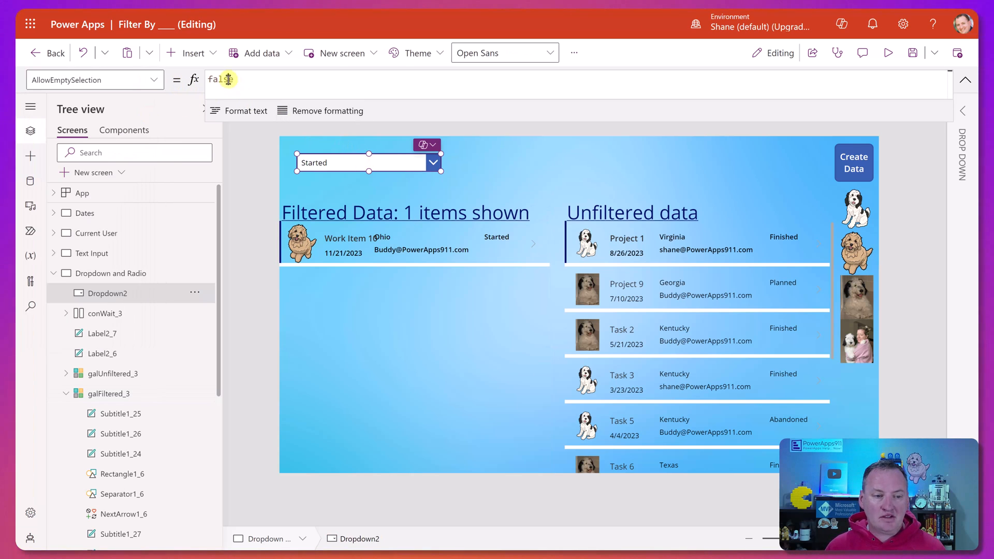
pyautogui.write('true')
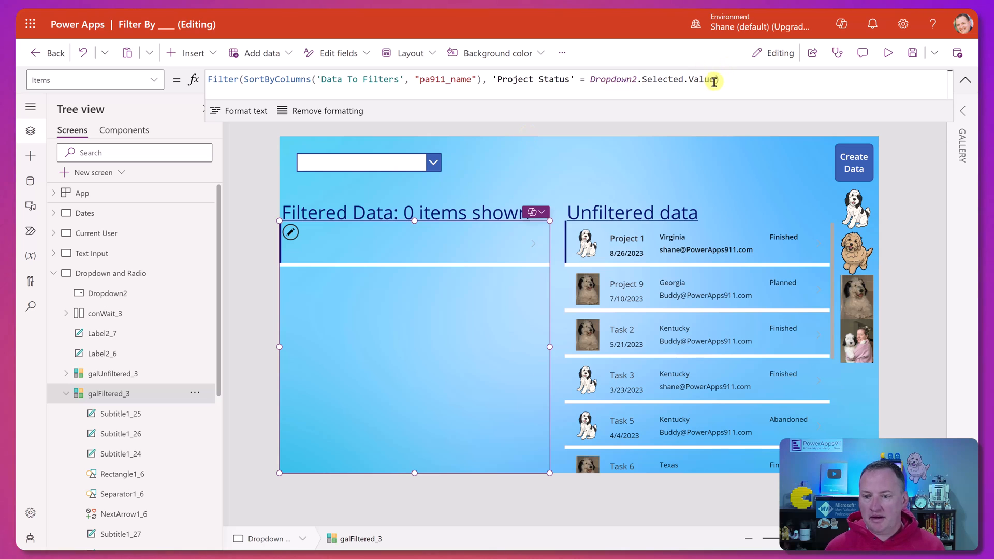
pyautogui.write('Or')
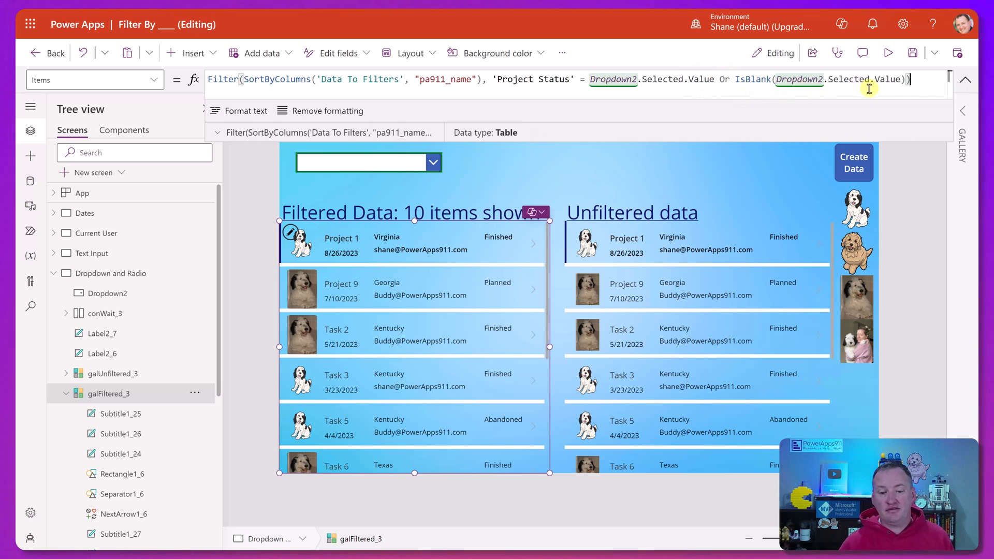
pyautogui.moveTo(410, 213)
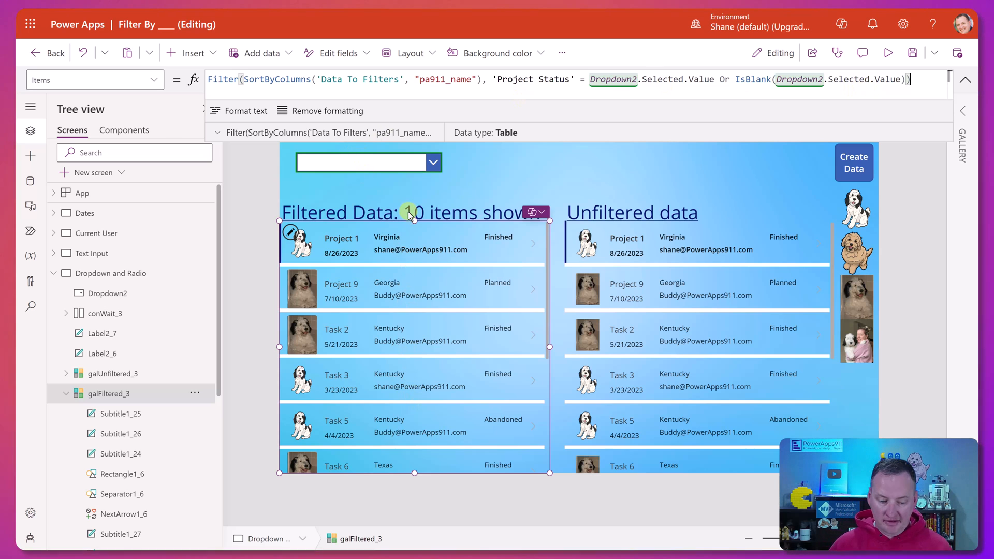
pyautogui.click(368, 162)
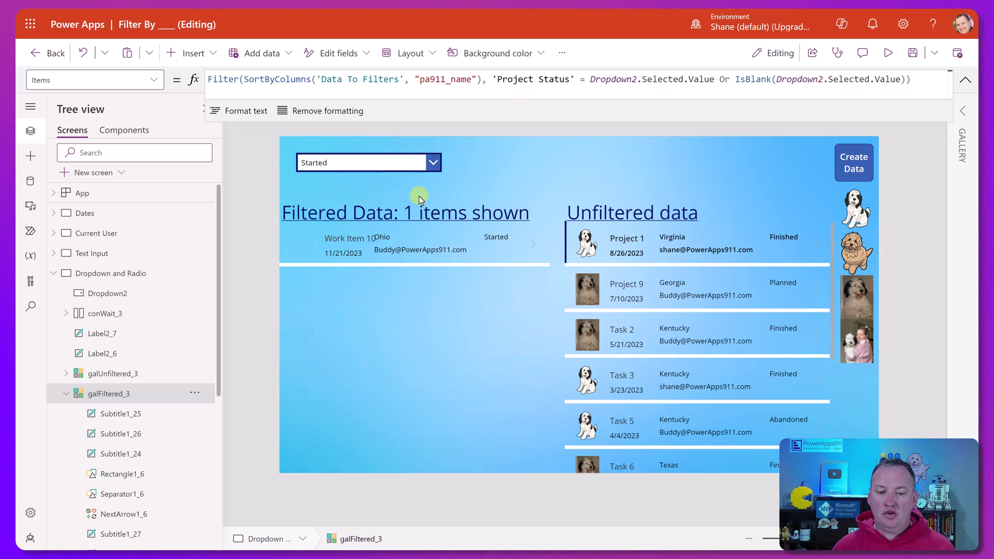
pyautogui.click(414, 212)
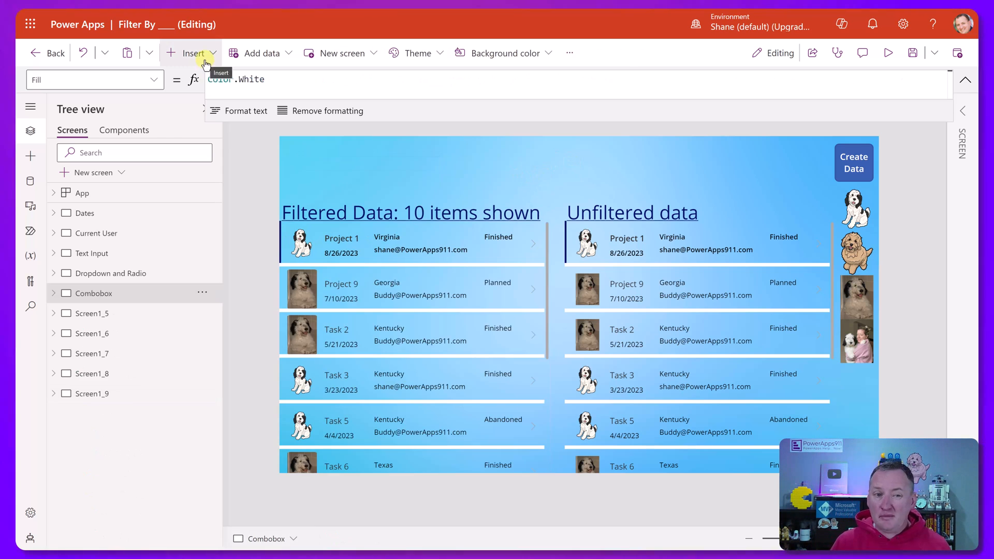
# Add a combo box filtering Project Status by ComboBox3.SelectedItems and preview it
pyautogui.click(192, 52)
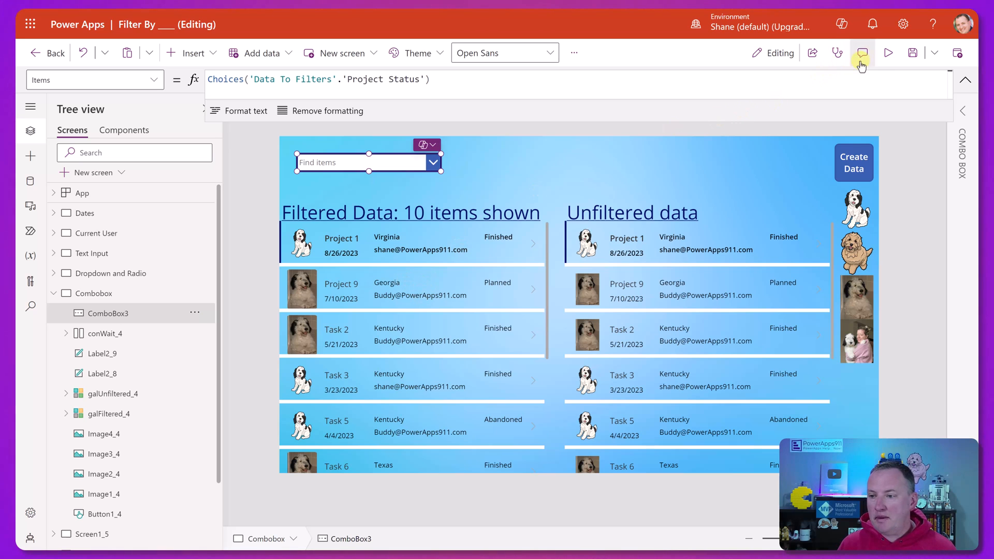
pyautogui.click(887, 53)
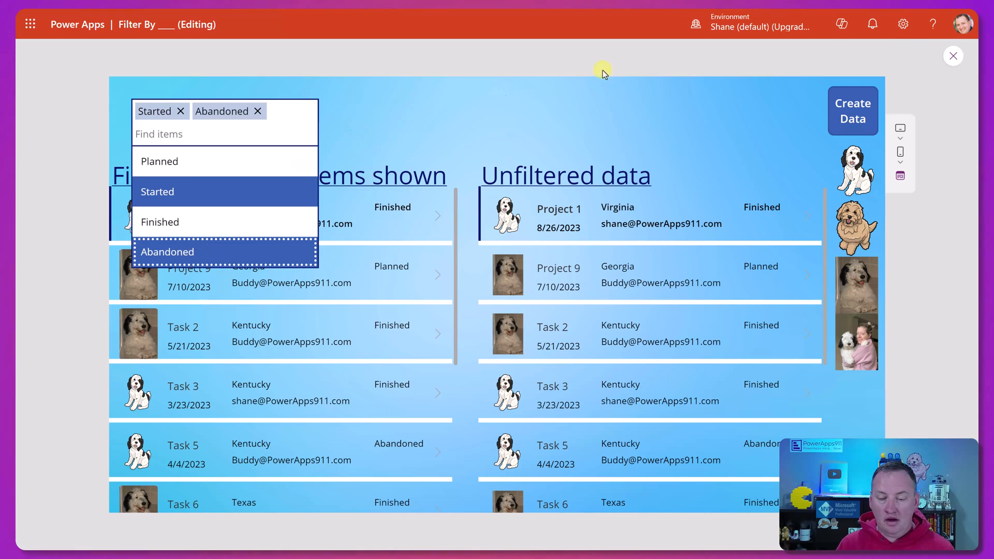
pyautogui.click(953, 56)
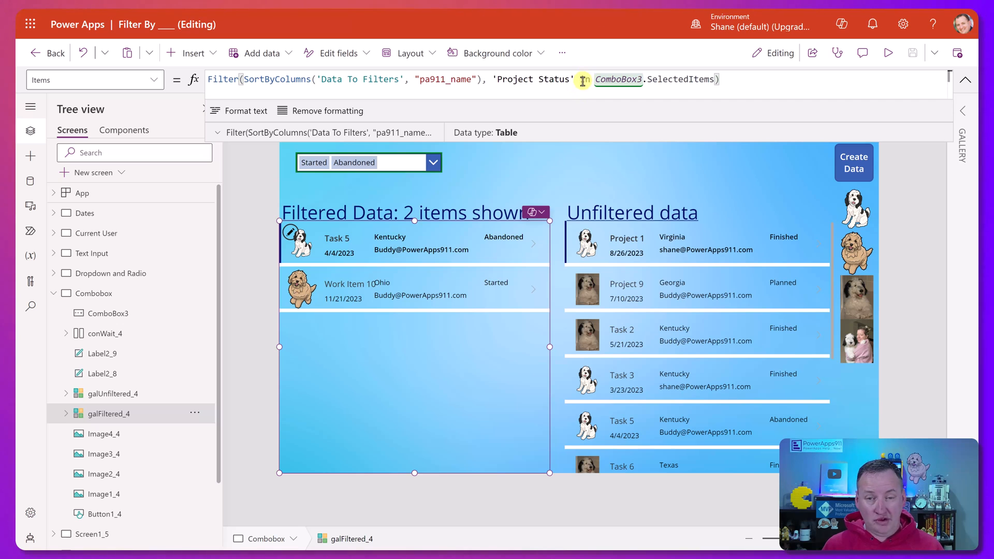
# Preview choosing statuses, remove Started, filter to Abandoned, then open Another Gallery
pyautogui.click(888, 52)
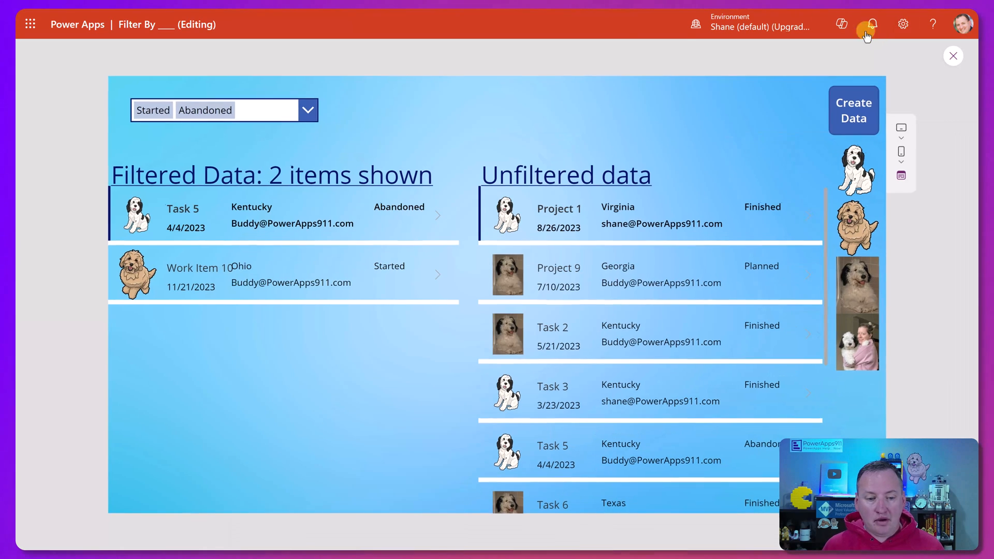
pyautogui.click(307, 109)
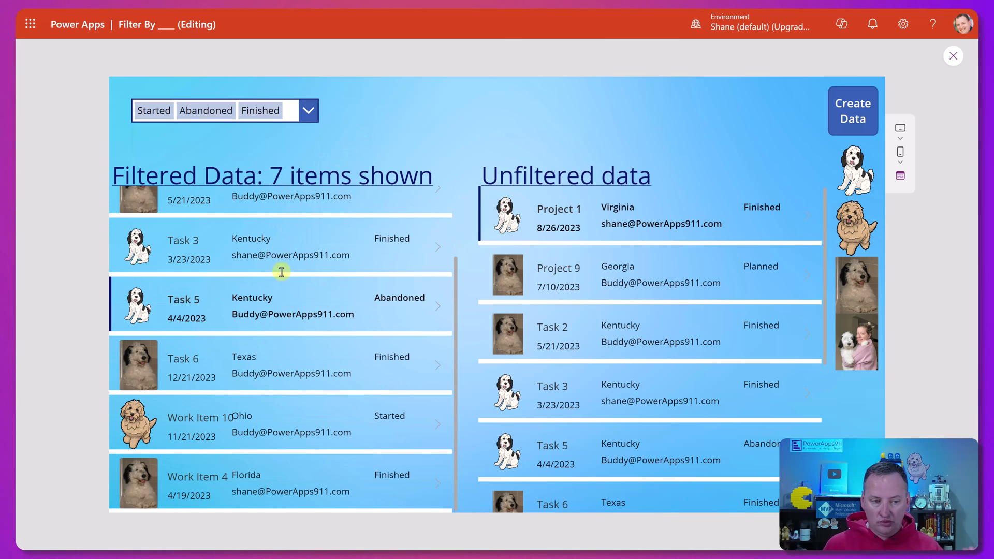
pyautogui.click(307, 111)
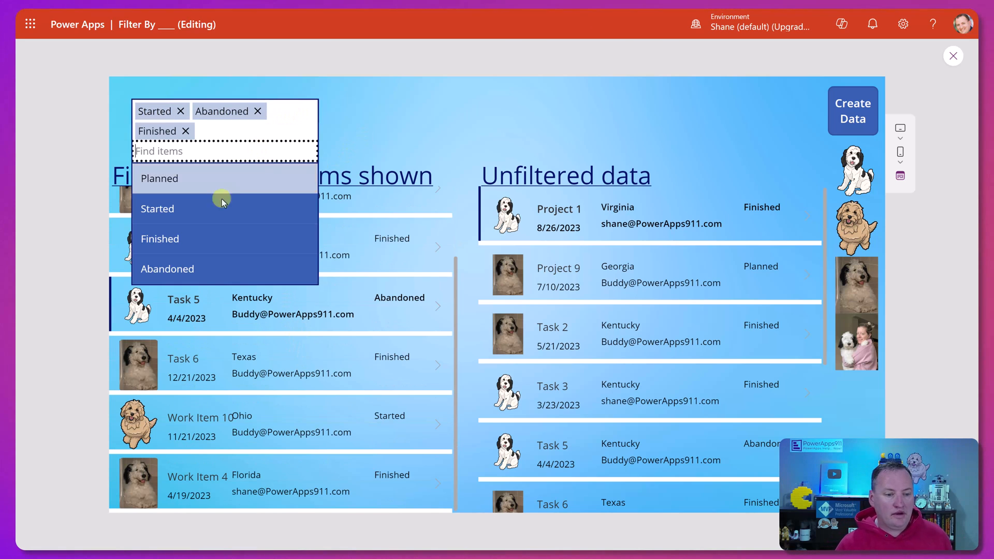
pyautogui.click(181, 110)
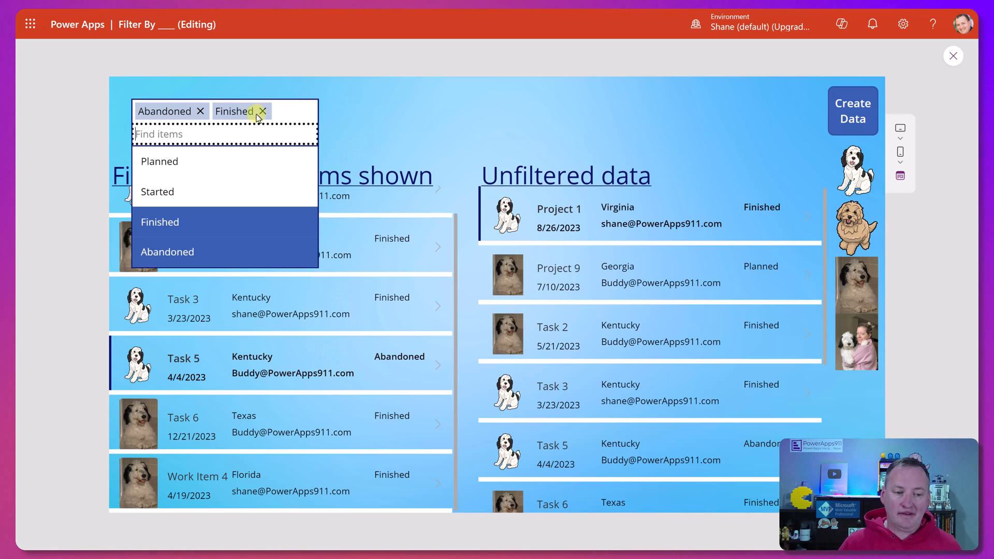
pyautogui.click(261, 111)
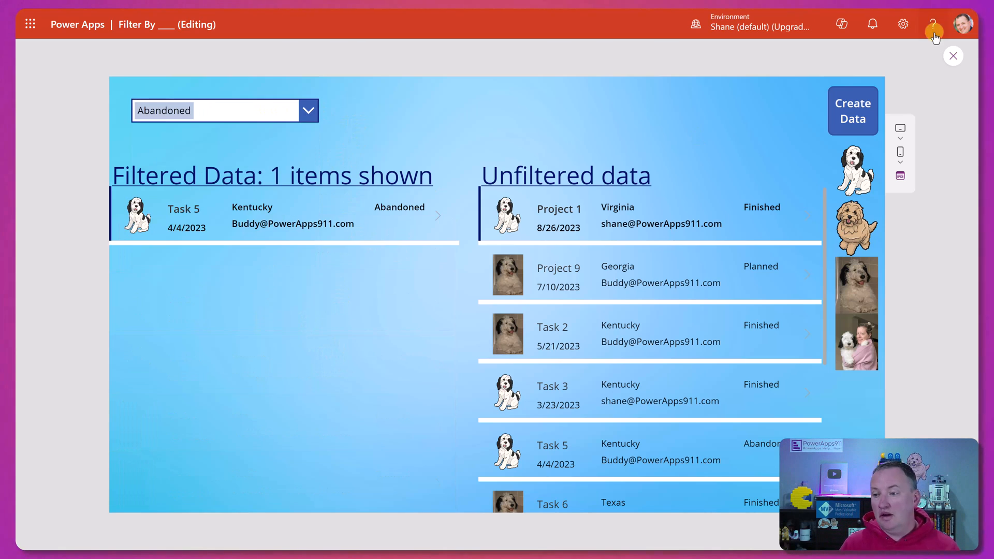
pyautogui.click(953, 56)
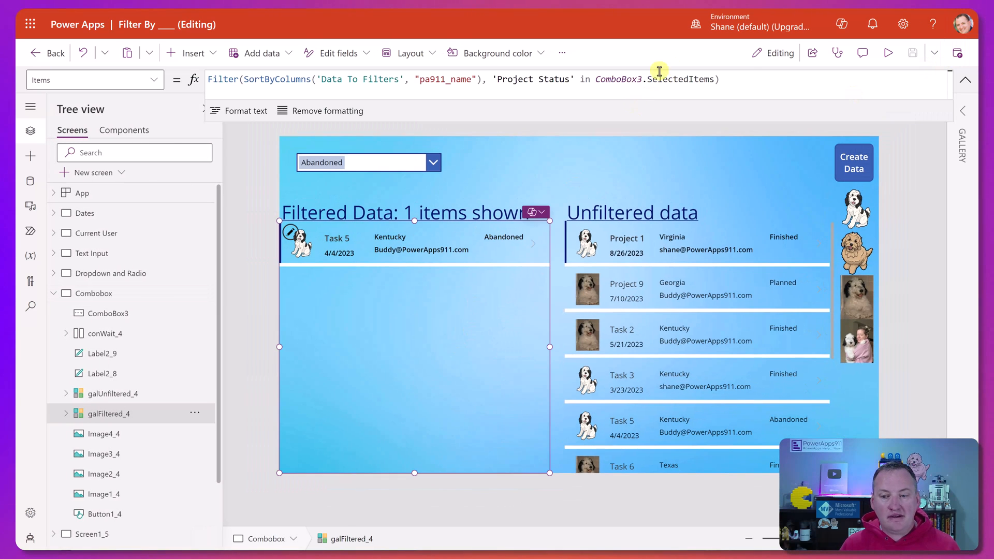
pyautogui.click(752, 79)
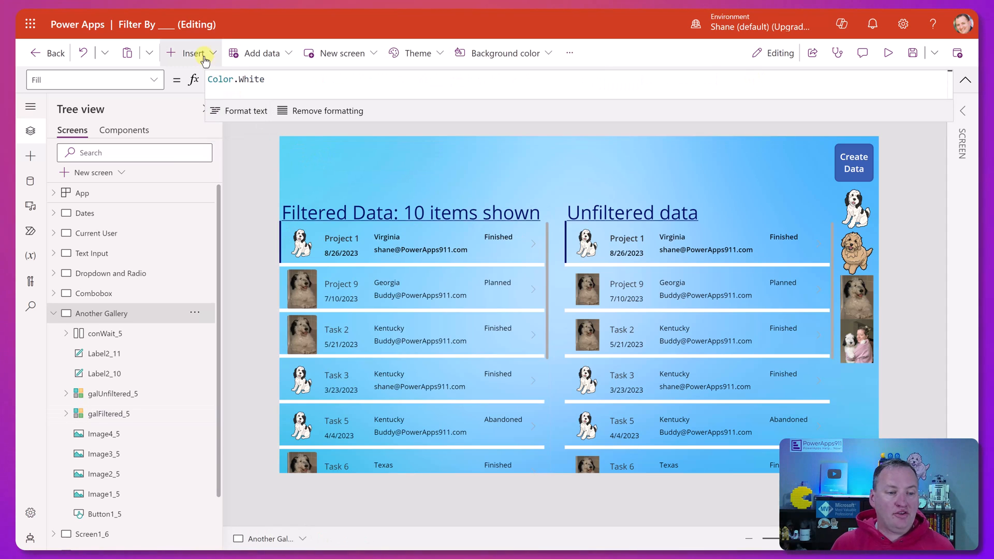
# Insert a Blank-layout horizontal gallery of Kentucky, Georgia, Texas, Florida and test state filtering
pyautogui.click(190, 53)
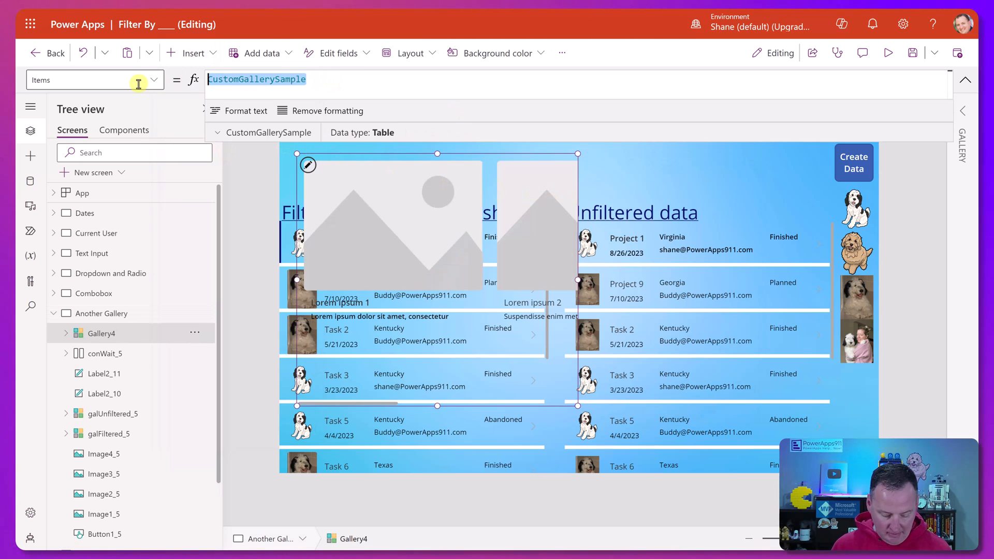
pyautogui.write('["Kentucky", "Georgia", "Texas", "Florida"]')
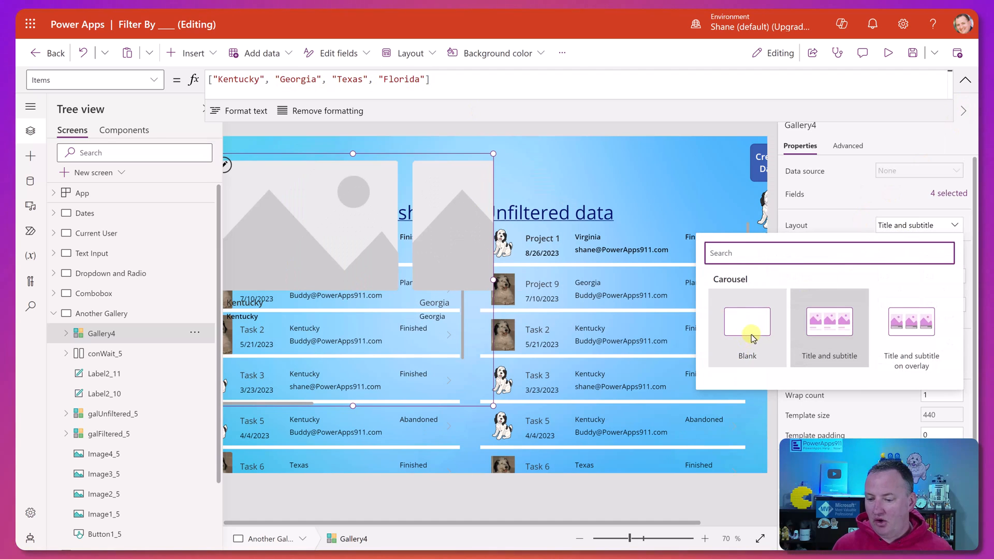
pyautogui.click(747, 322)
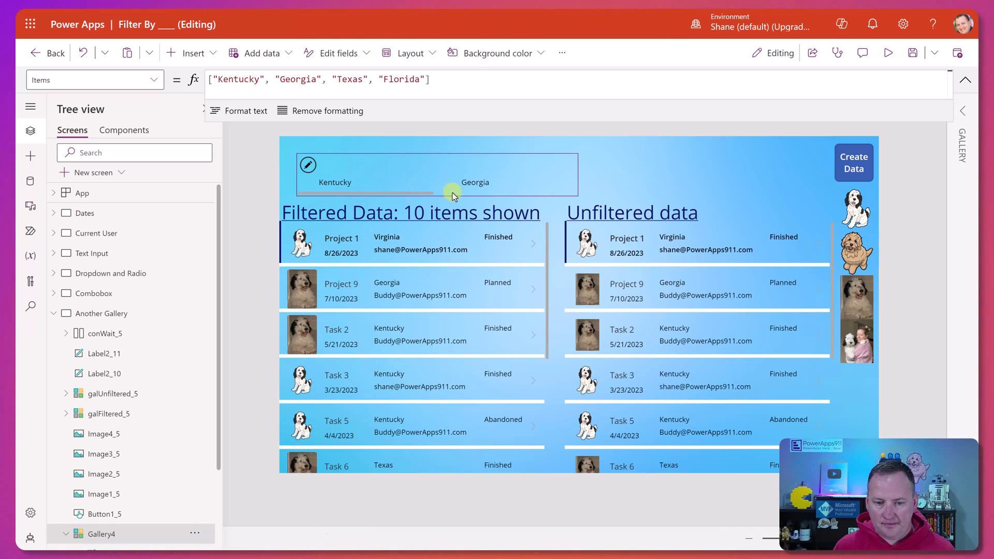
pyautogui.click(452, 193)
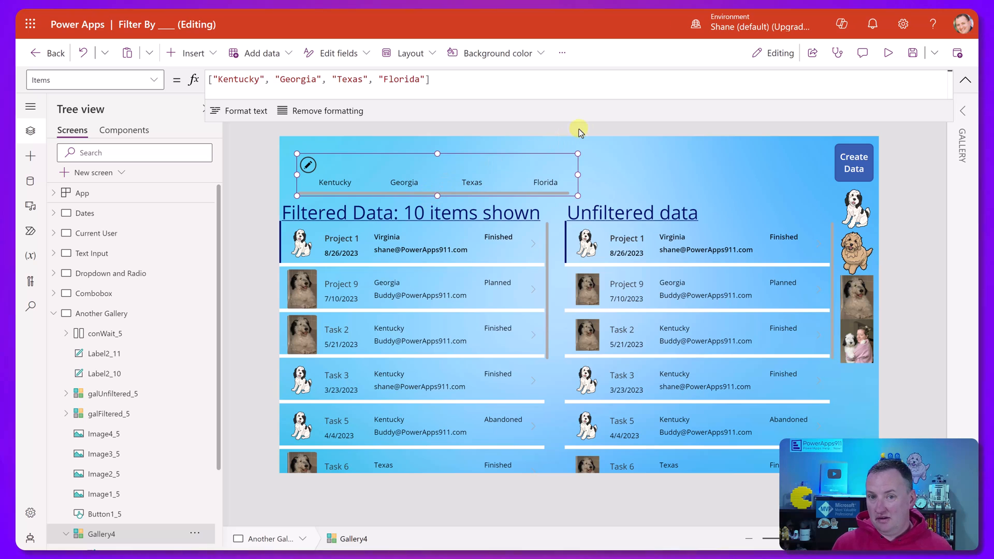
pyautogui.moveTo(411, 310)
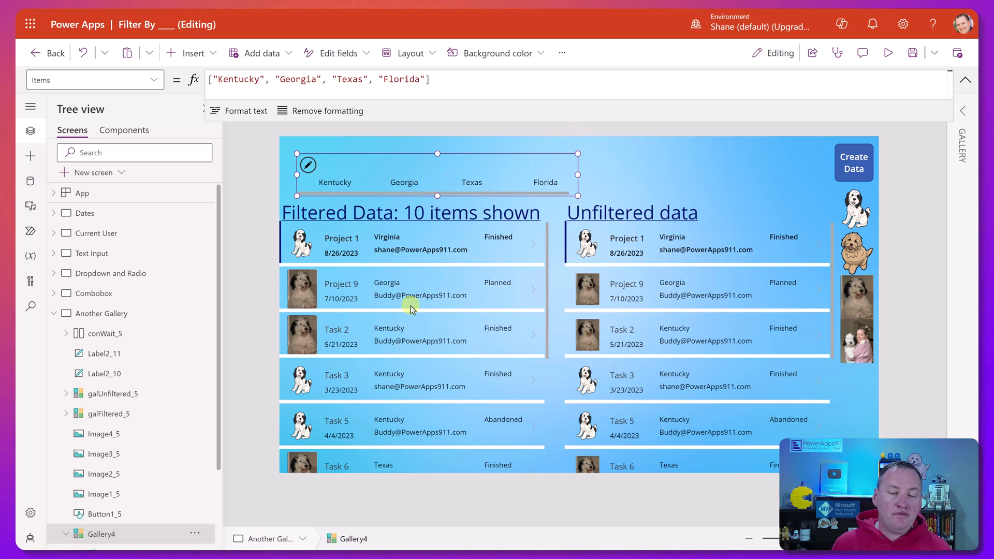
pyautogui.moveTo(426, 248)
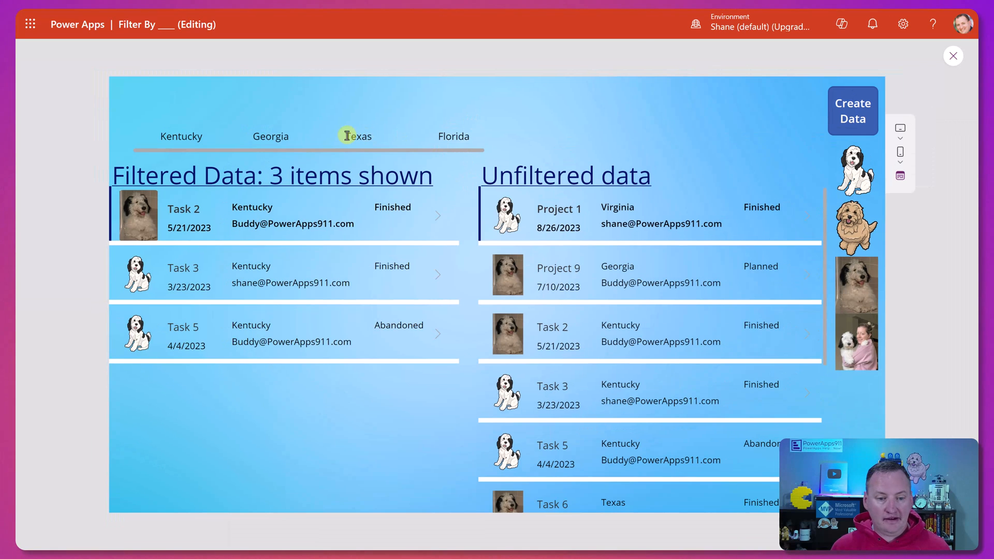
pyautogui.click(181, 136)
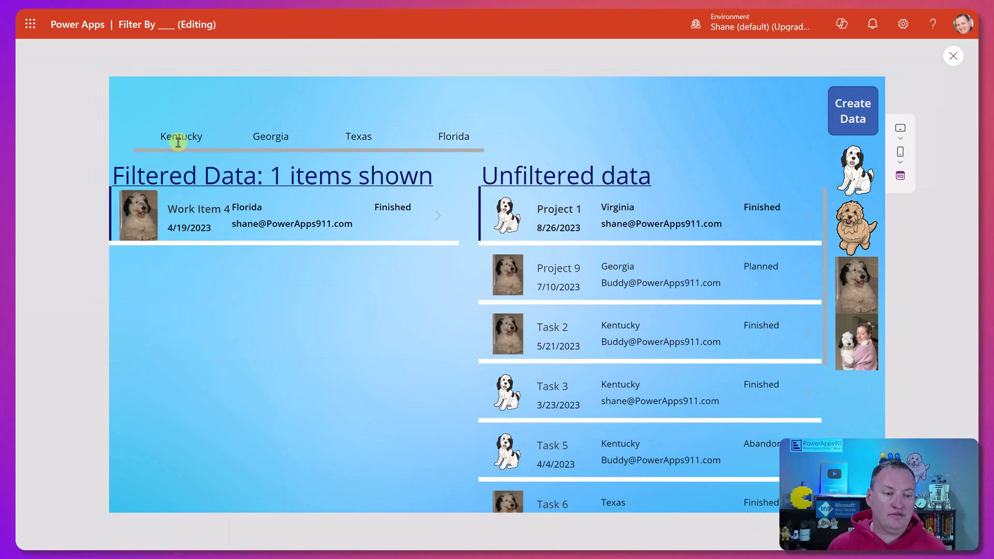
pyautogui.click(181, 136)
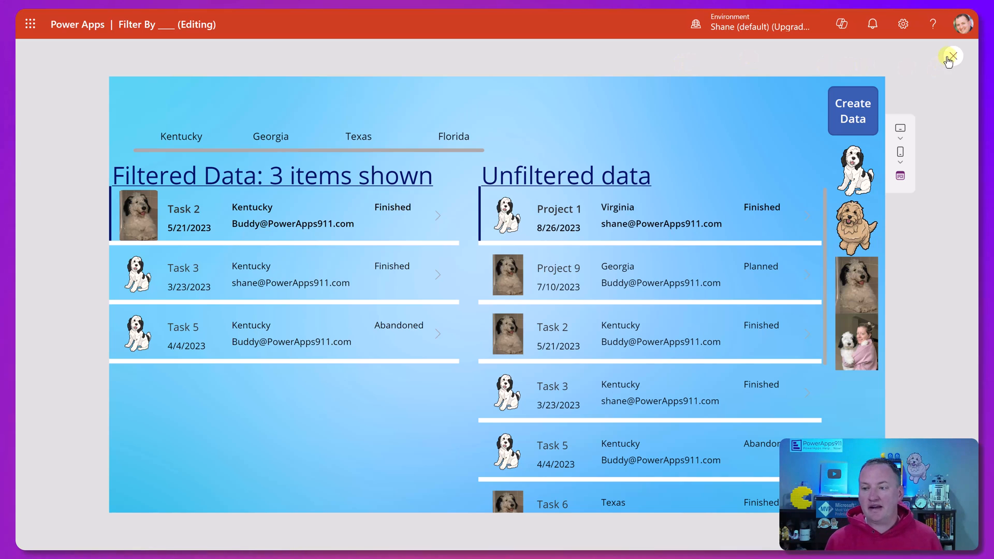
pyautogui.click(951, 57)
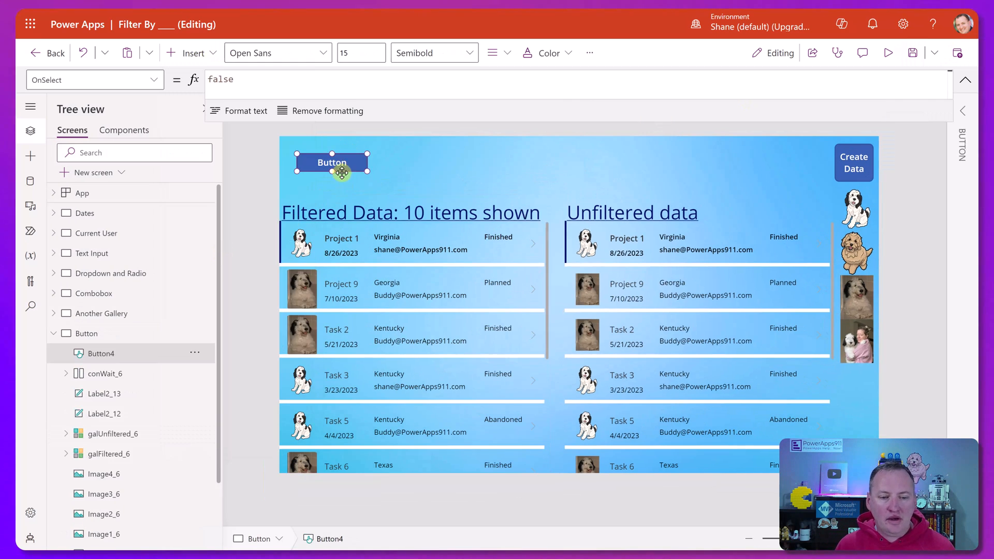
pyautogui.moveTo(343, 170)
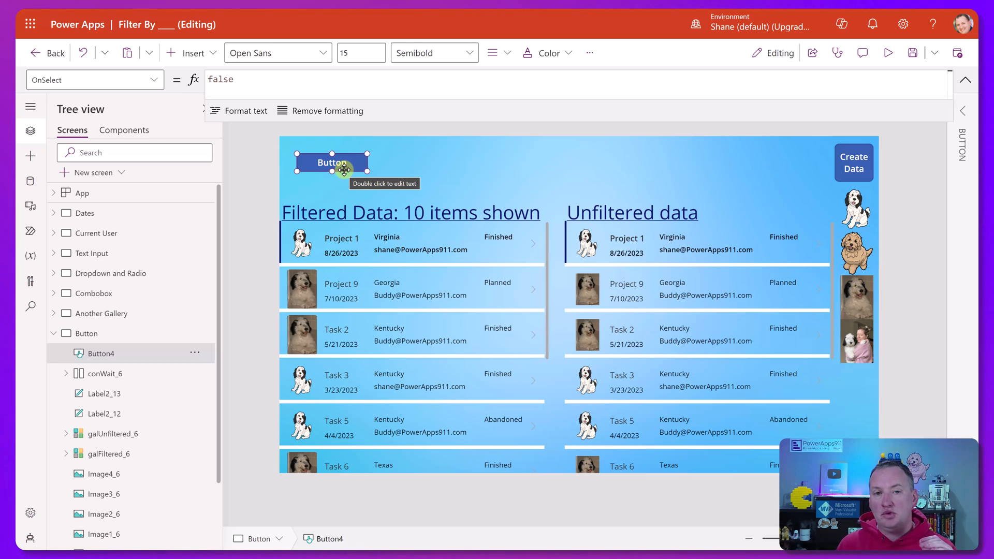
# Set the button's OnSelect to UpdateContext varFilterValue 'Kentucky' and filter the gallery's Project Location by varFilterValue
pyautogui.click(235, 79)
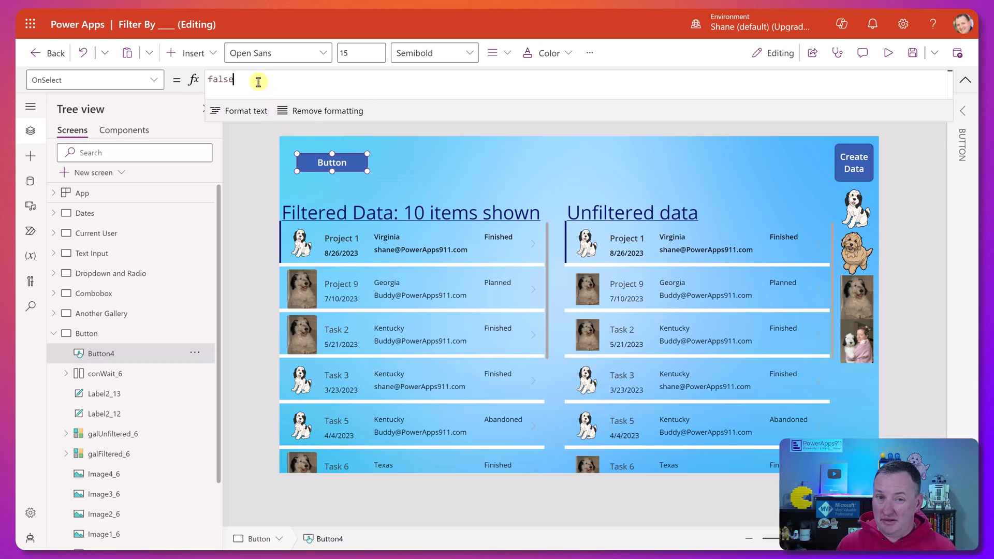
pyautogui.write('UpdateContext({varFilterValue: "Kentucky"})')
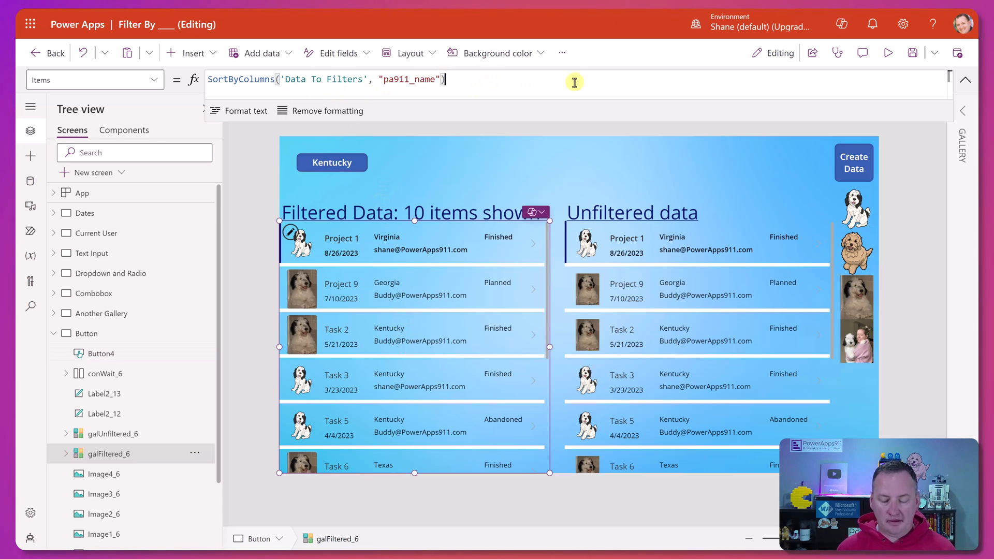
pyautogui.write('Filter(SortByColumns(\'Data To Filters\', "pa911_name"), \'Project Location\' = varFilterValue Or IsBlank(varFilterValue))')
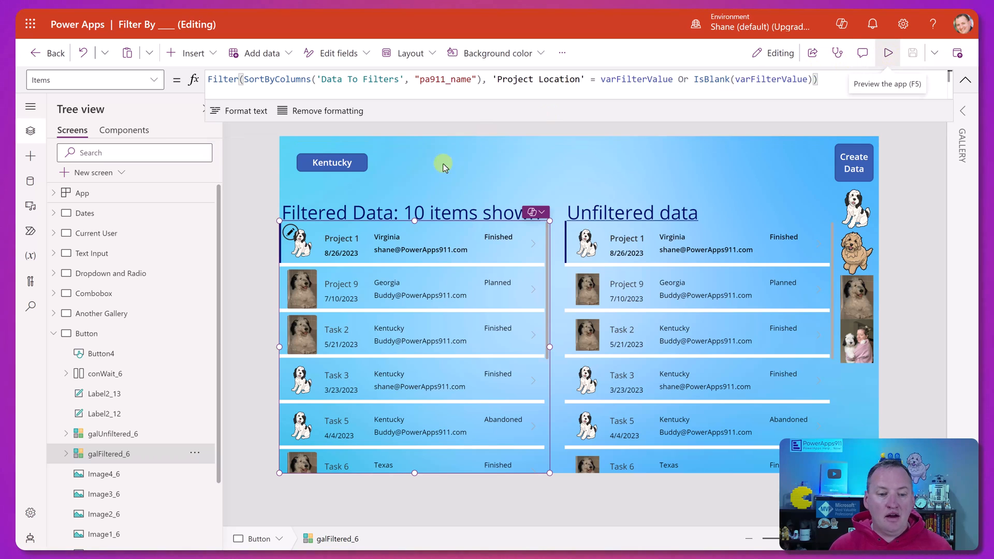
# Preview the app and test the Texas and Kentucky filter buttons
pyautogui.click(888, 53)
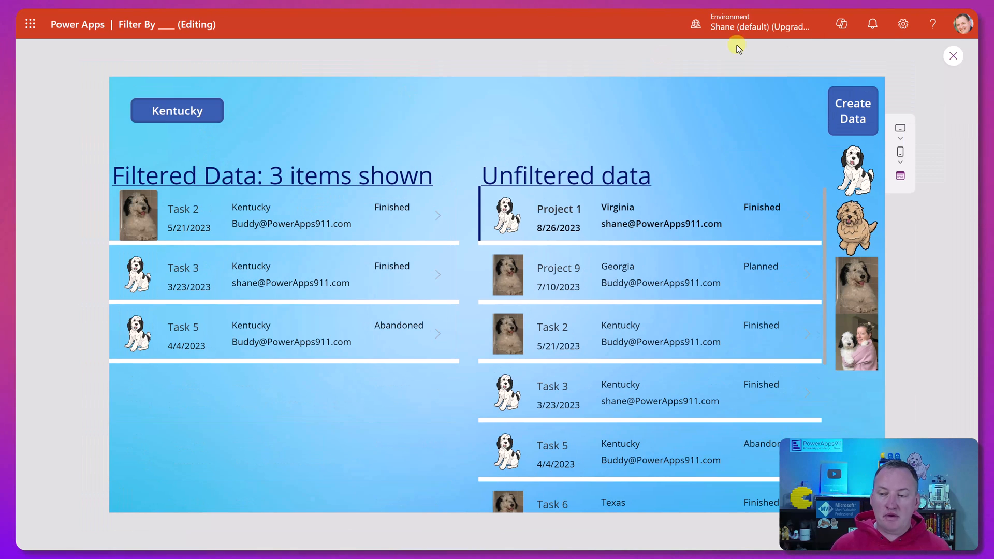
pyautogui.click(952, 55)
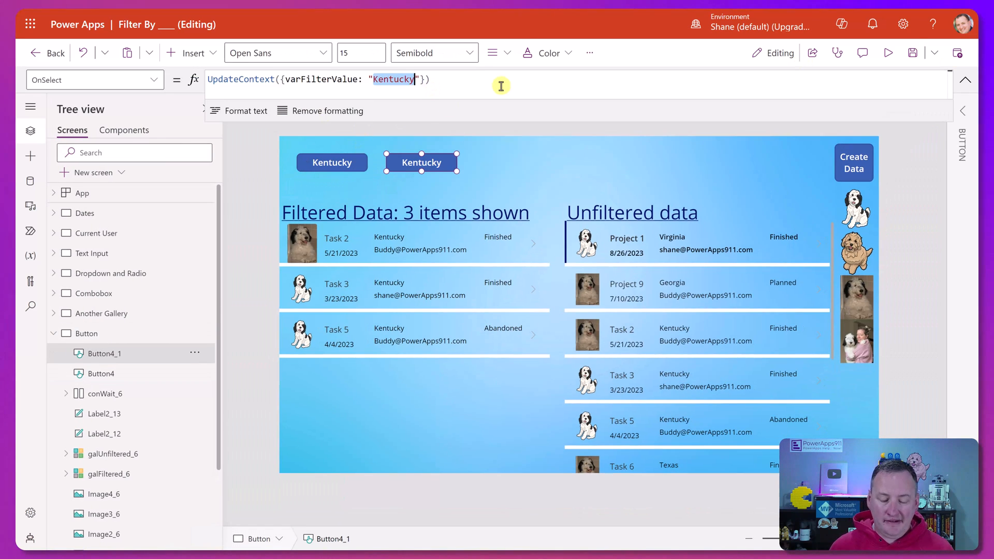
pyautogui.click(889, 53)
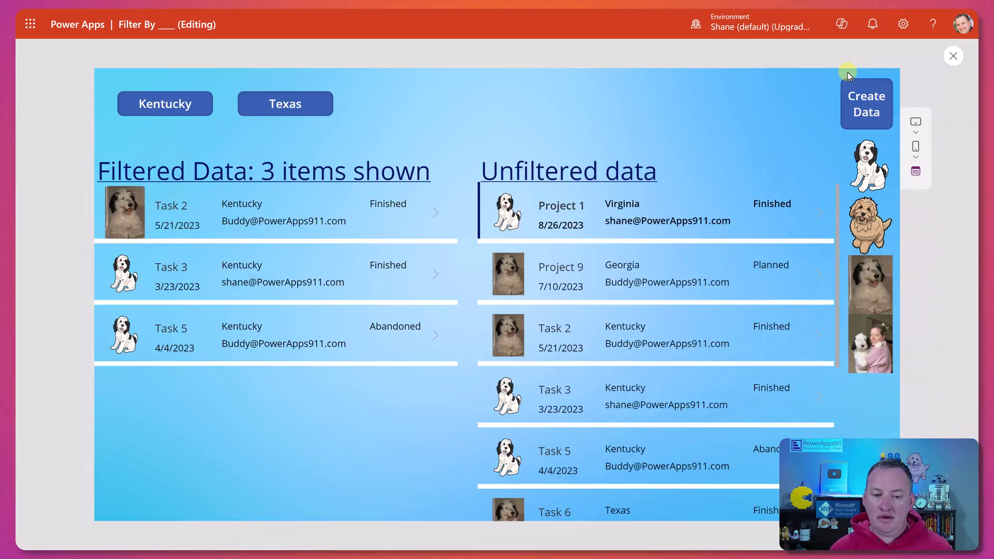
pyautogui.click(165, 104)
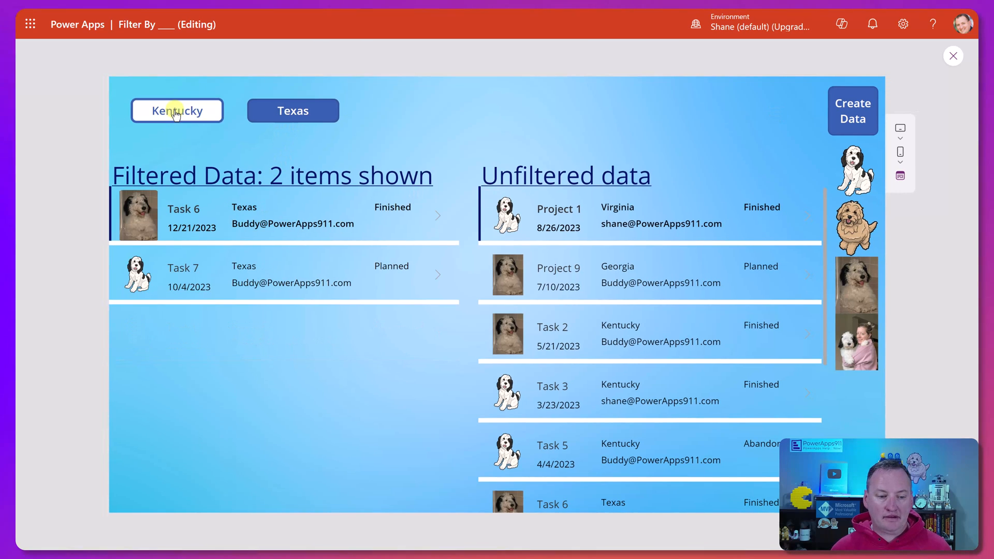
pyautogui.click(177, 110)
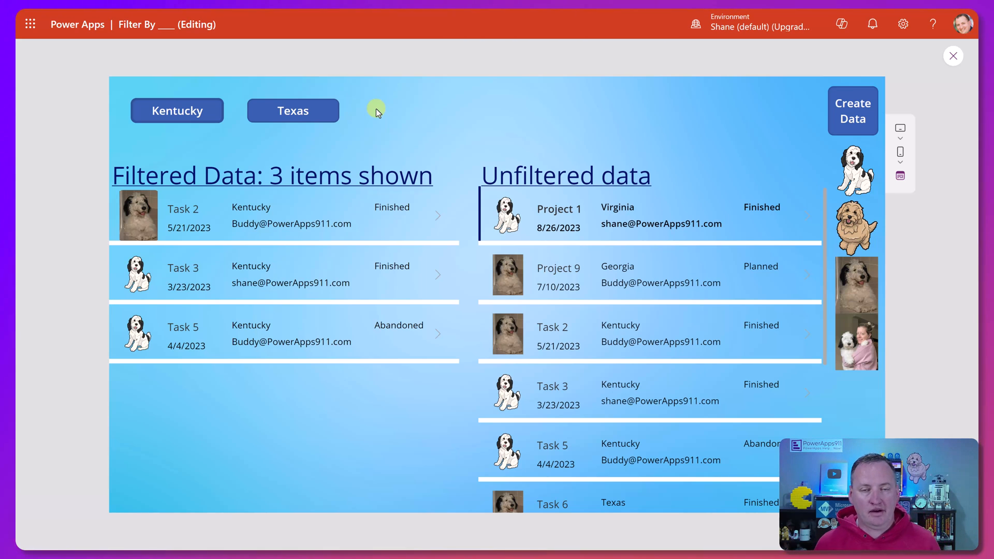
pyautogui.click(952, 56)
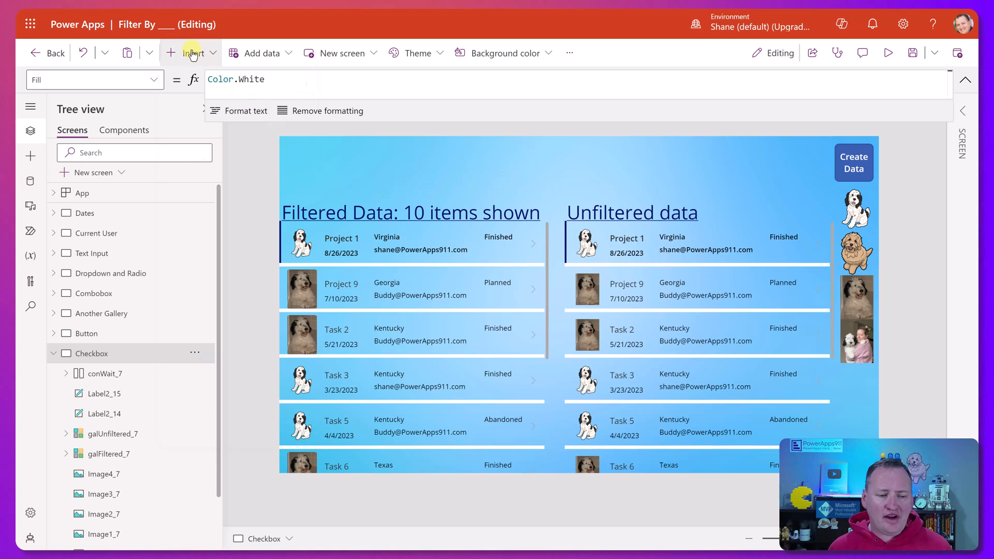
# Insert a check box on the Checkbox screen, then tick and clear a checkbox in an example app
pyautogui.click(192, 53)
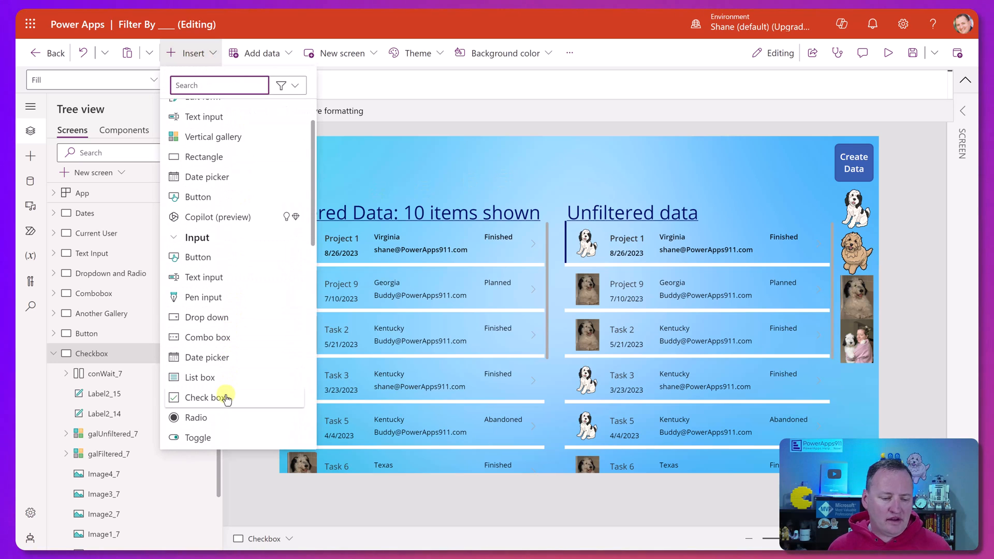
pyautogui.click(206, 398)
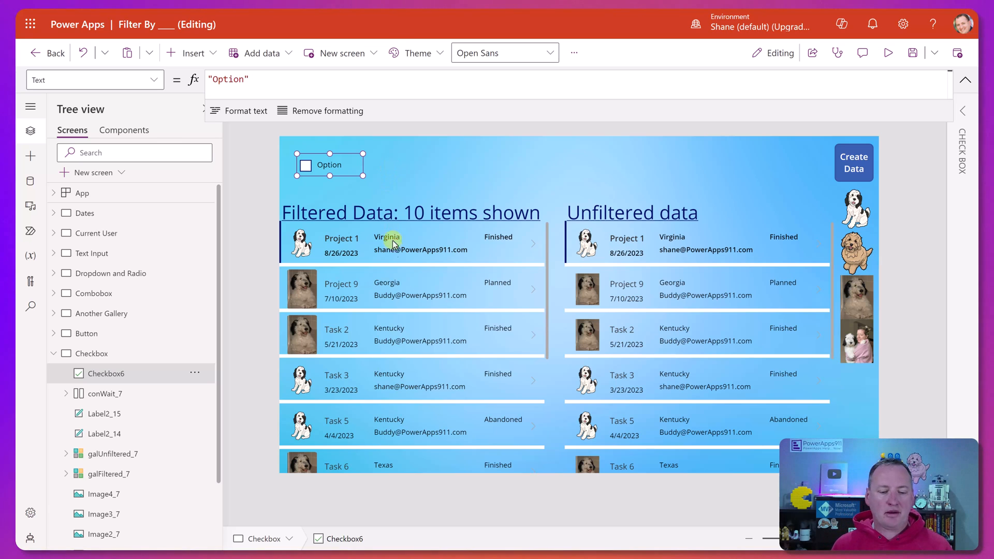
pyautogui.moveTo(416, 335)
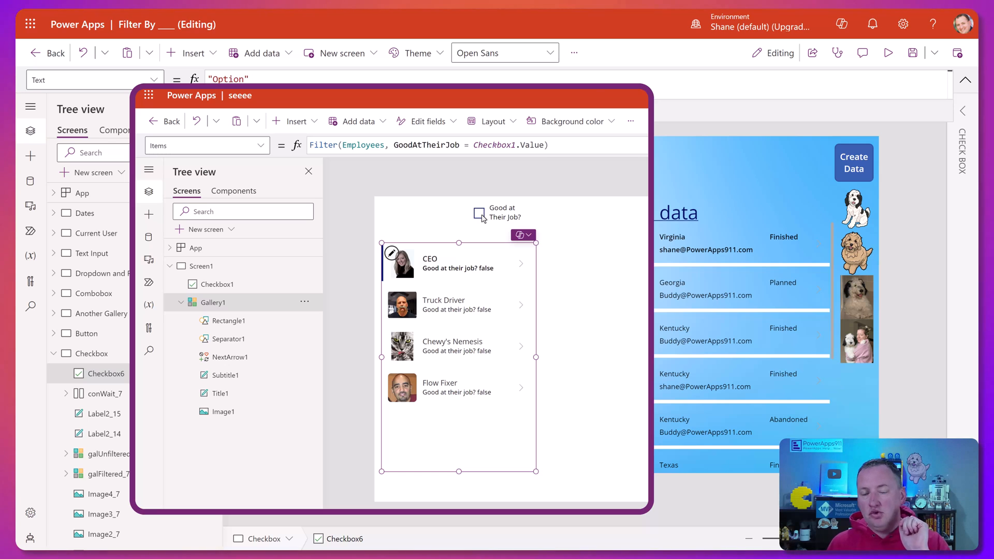
pyautogui.click(480, 212)
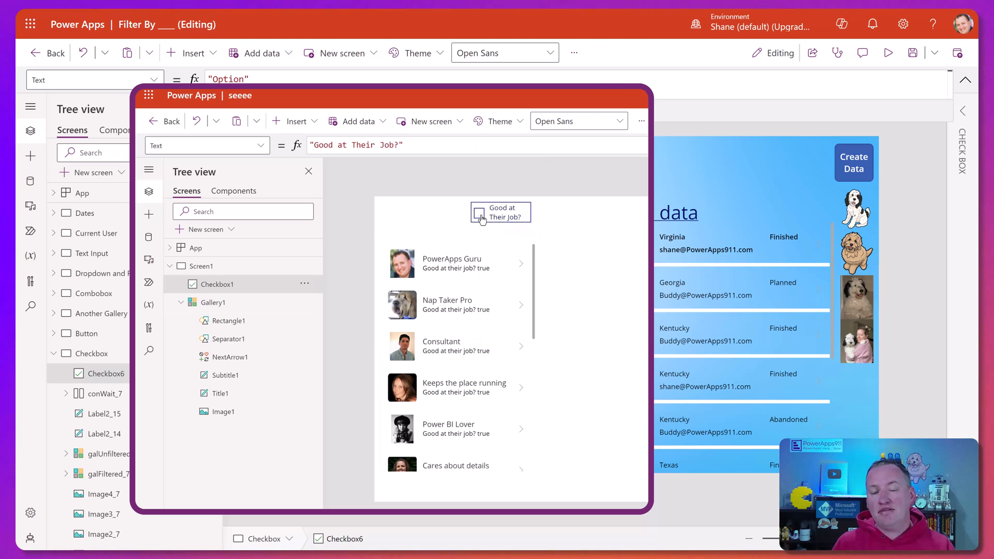
pyautogui.click(480, 216)
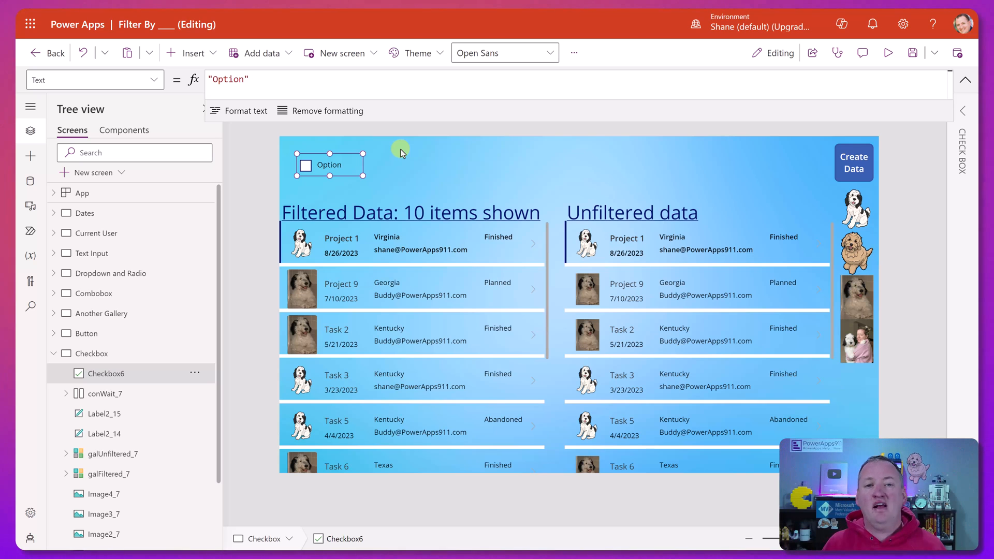
pyautogui.moveTo(485, 176)
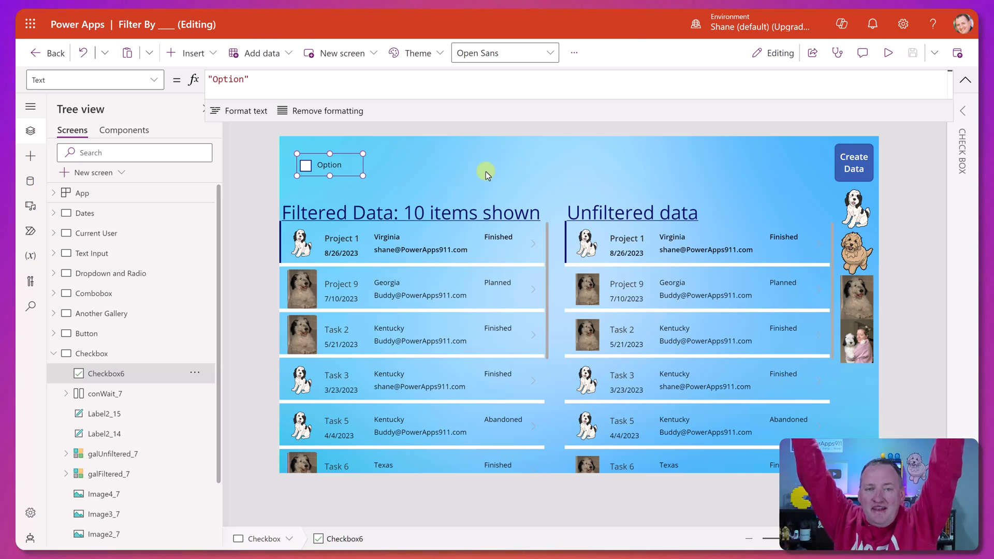